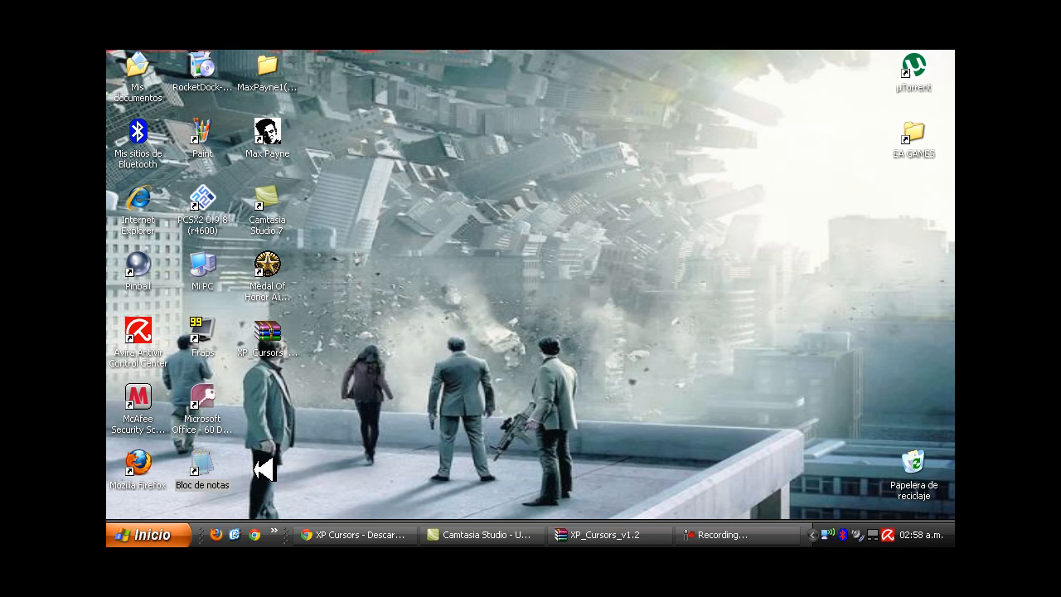
mouse_move(291, 470)
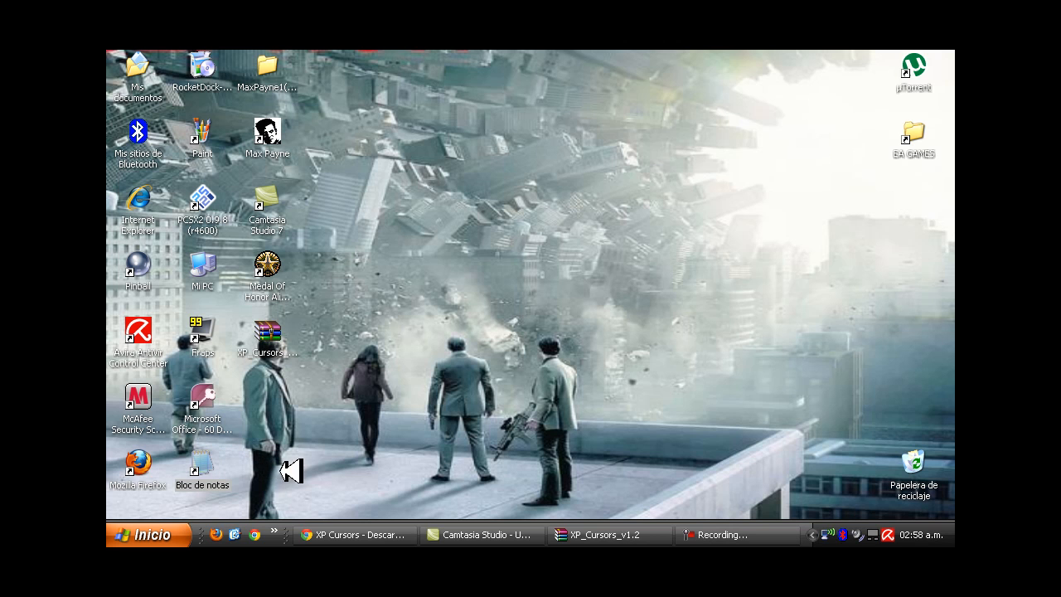
Open a new Bloc de notas note and type 'hola a todos, hoy les mostrare como instalar cursores'
double_click(202, 462)
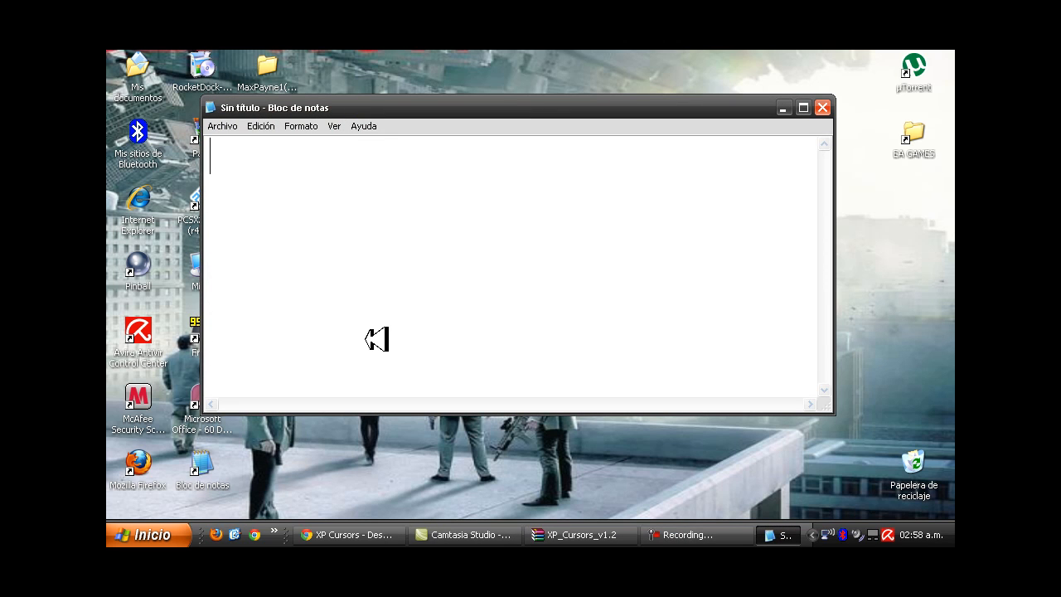
type("hola")
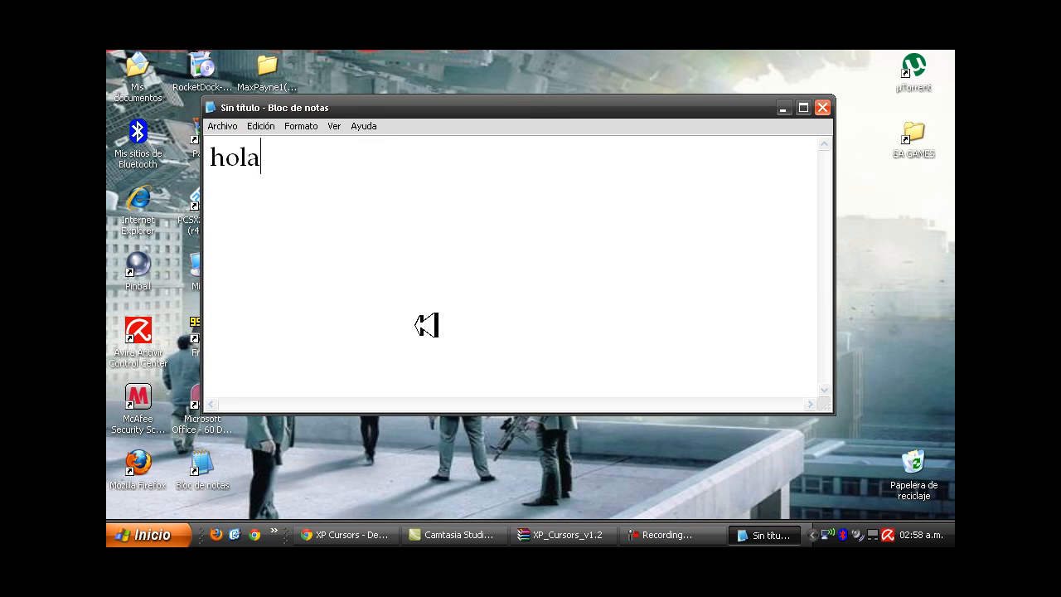
type("a todos")
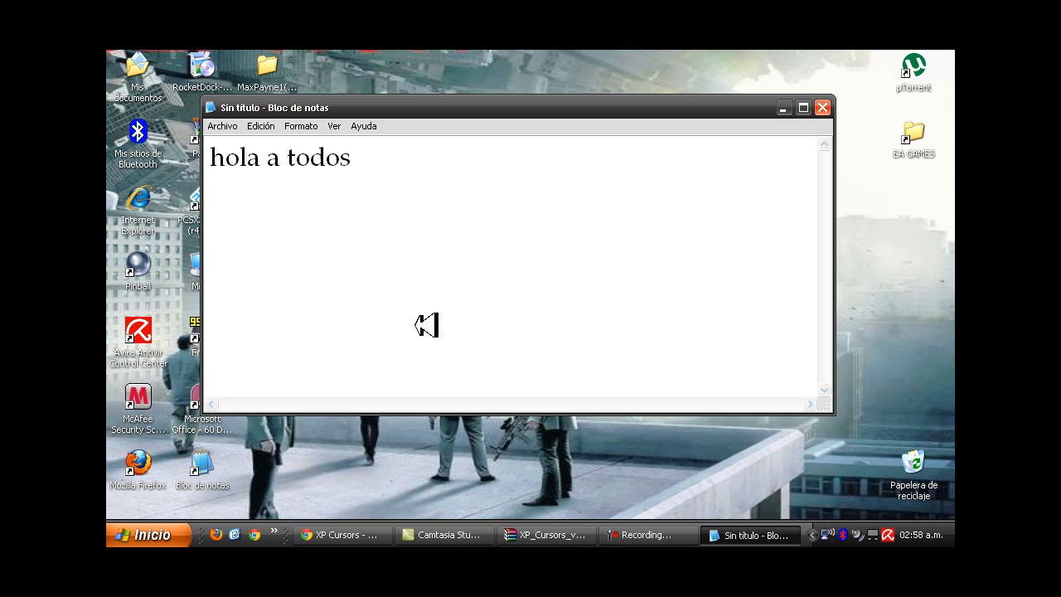
type(",hoy les mostra")
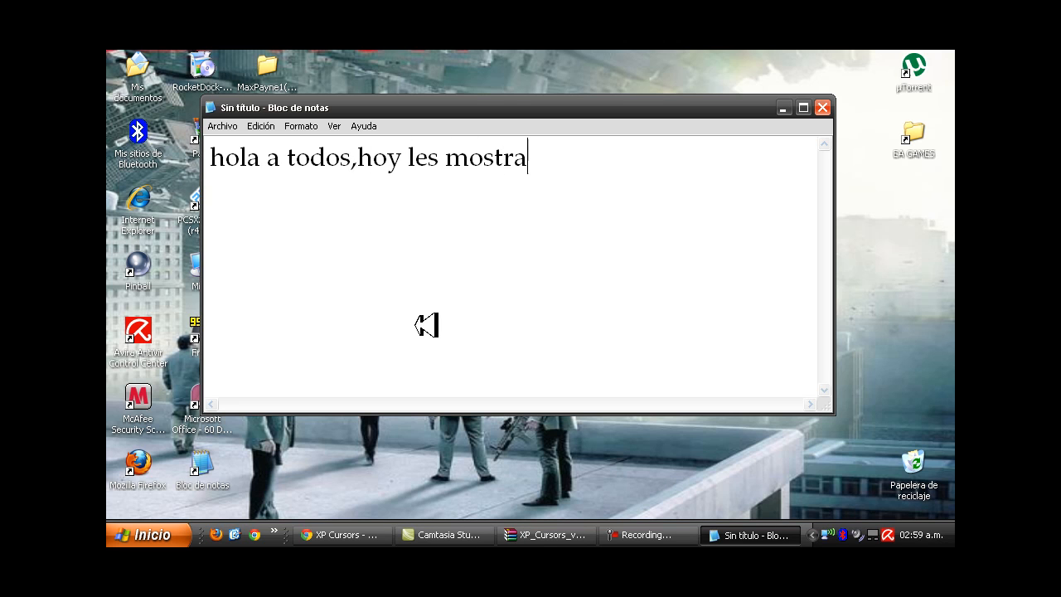
type("re como")
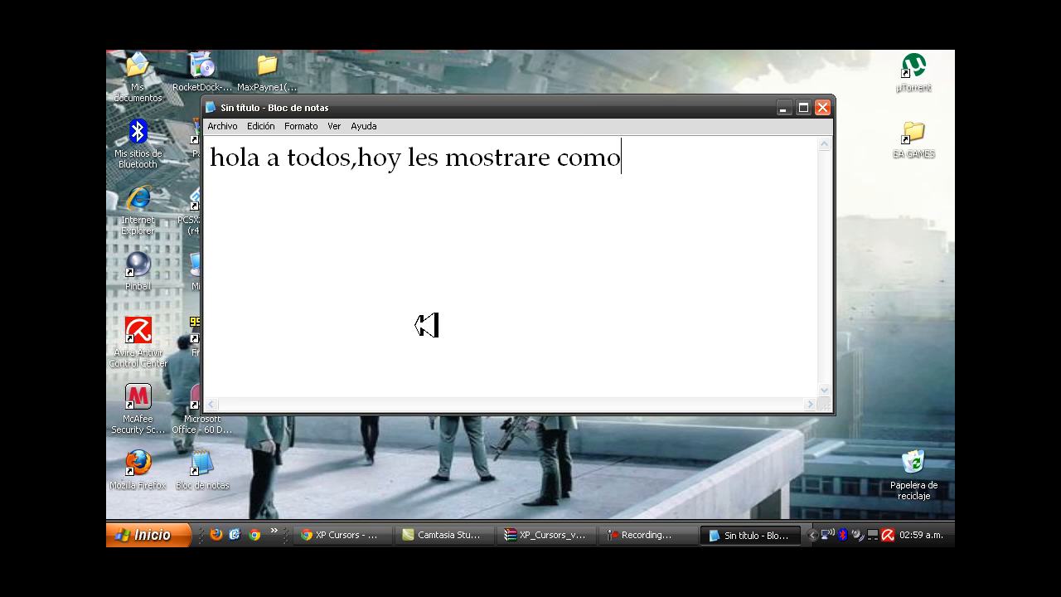
type("instalar cursore")
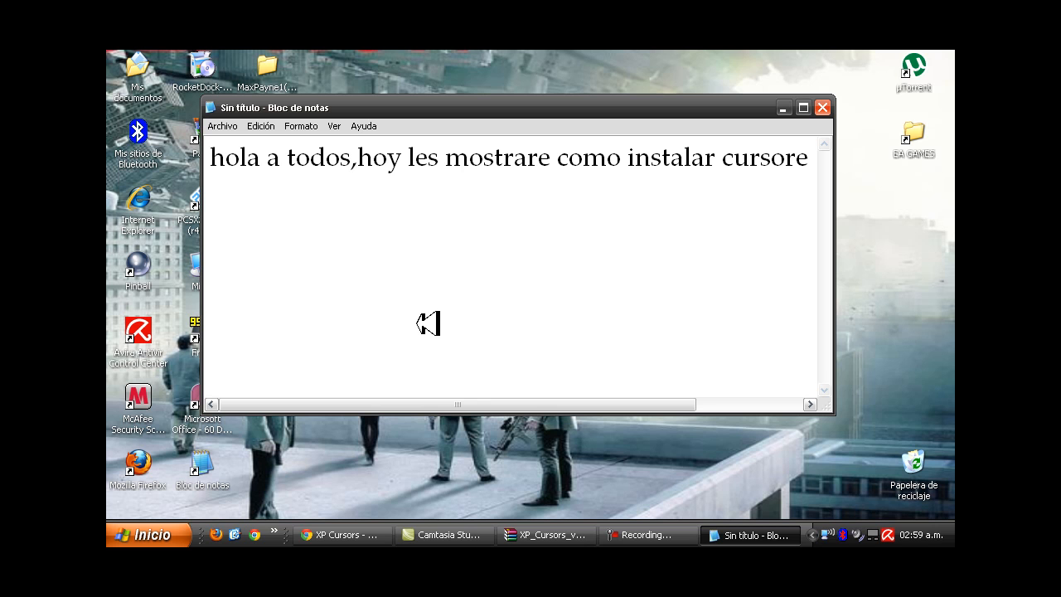
Add the lines for those who don't know how, ending with 'esto es x ej este:'
type("para los q no saben e")
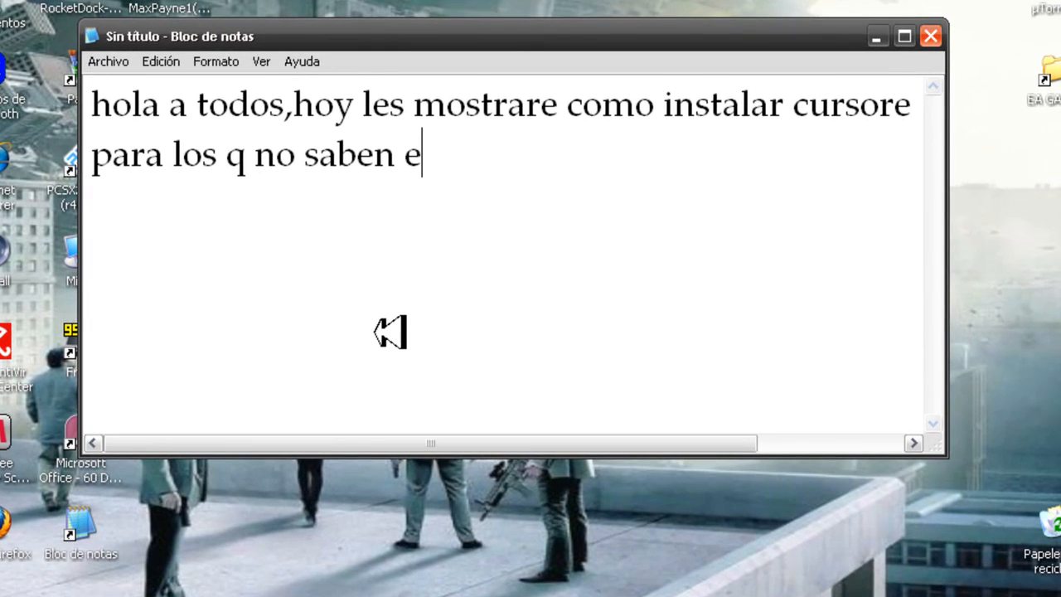
type("sto e")
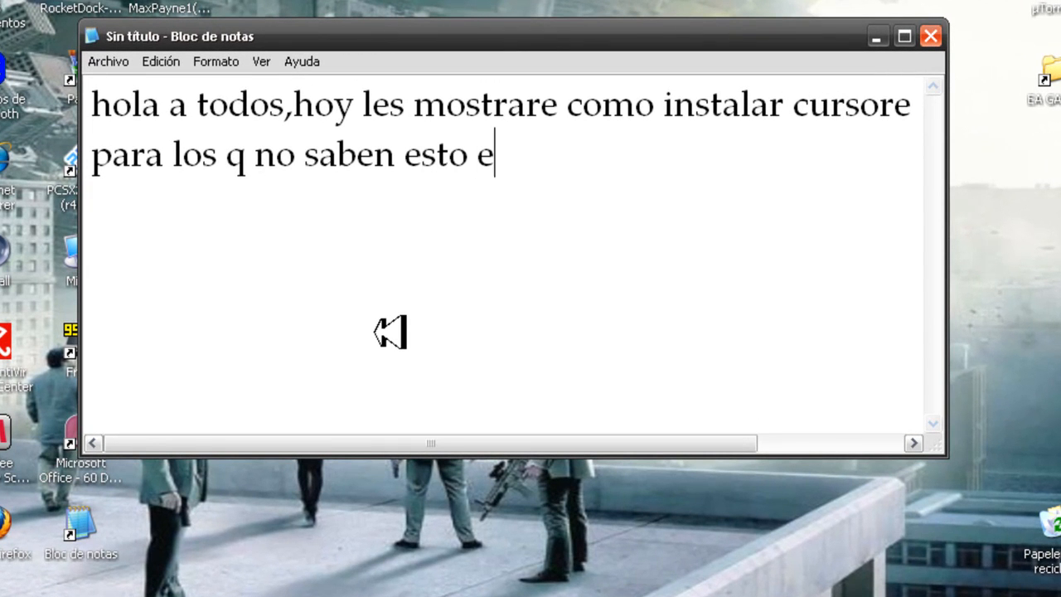
type("s x ej este")
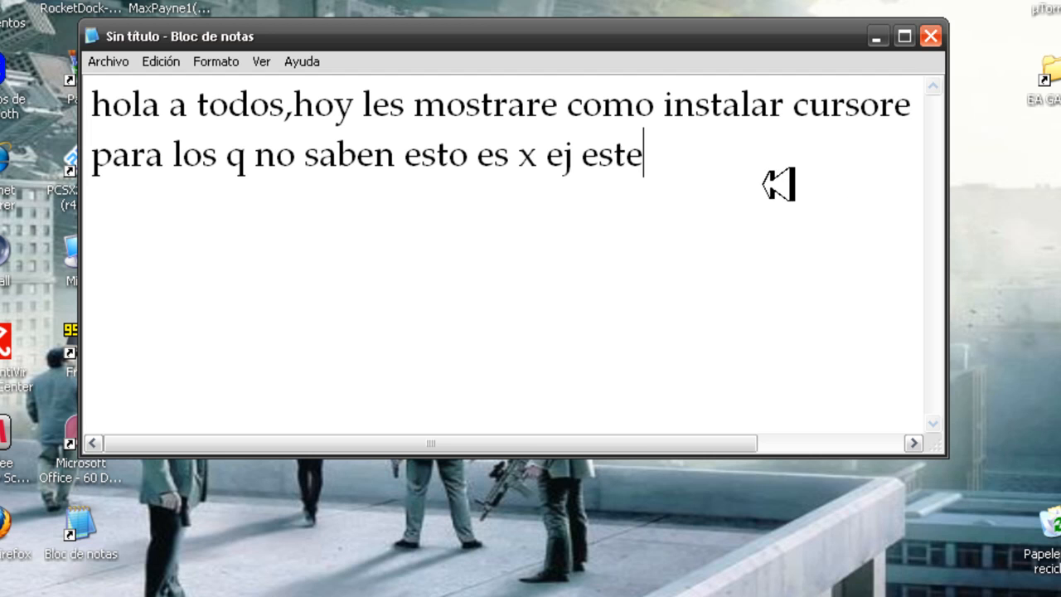
type(":")
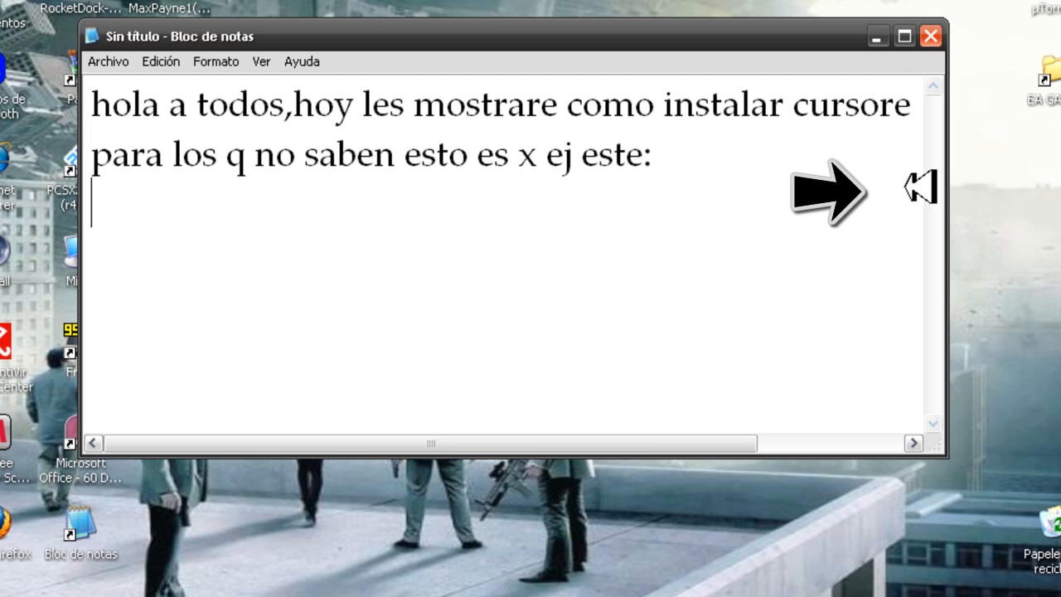
Type the line 'bueno es muy simple y no tardaran nada'
type("bueno es m")
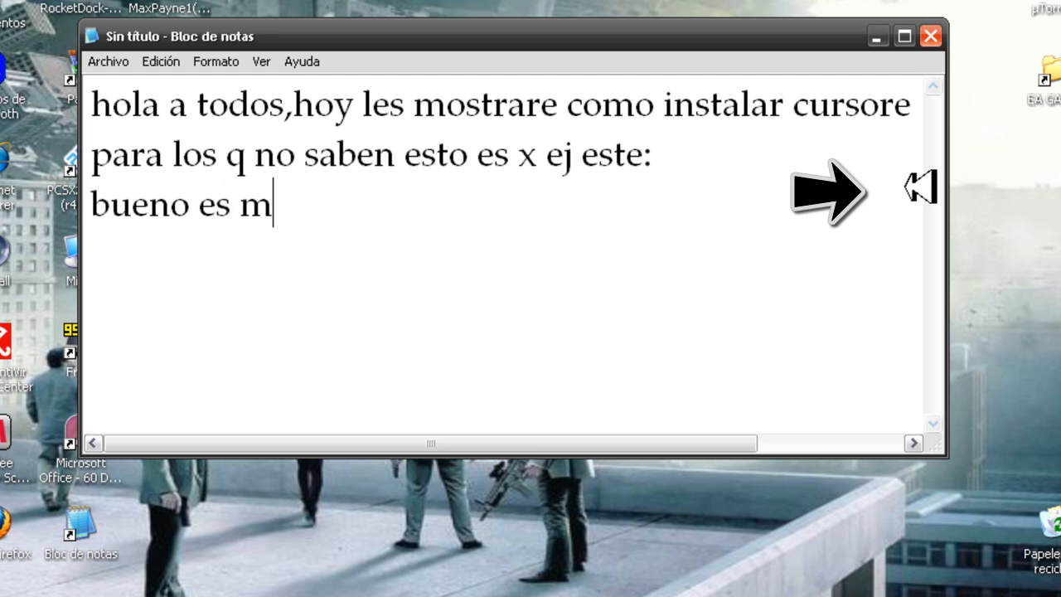
type("uy simple")
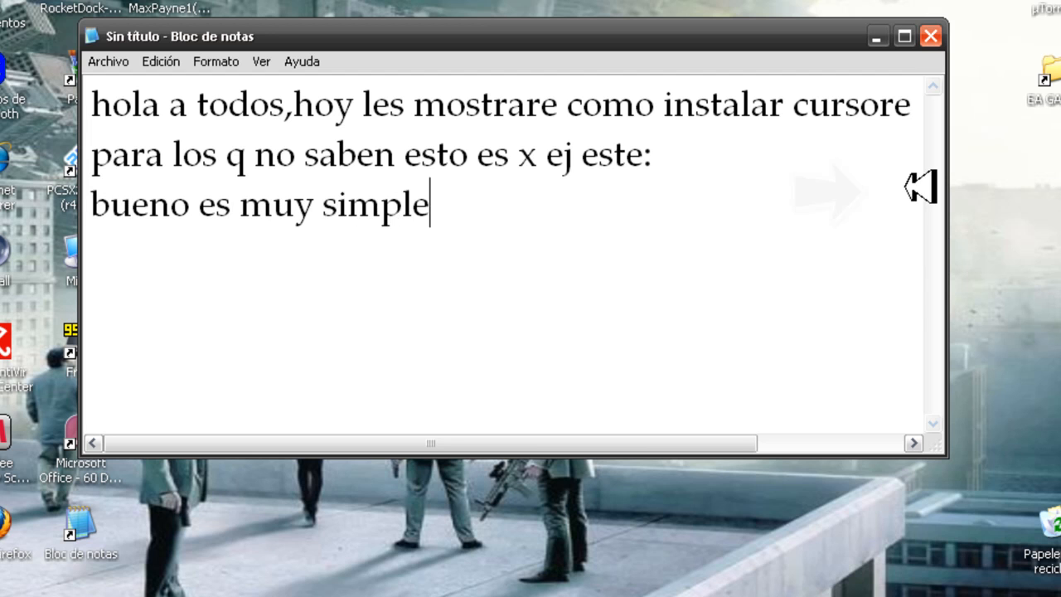
type("y no tarda")
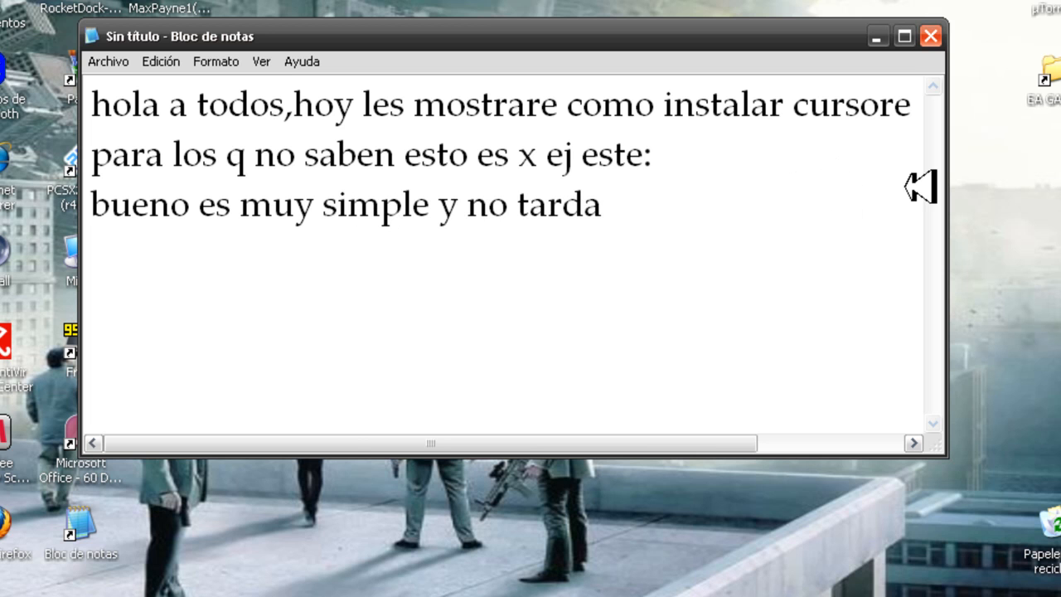
type("ran nada")
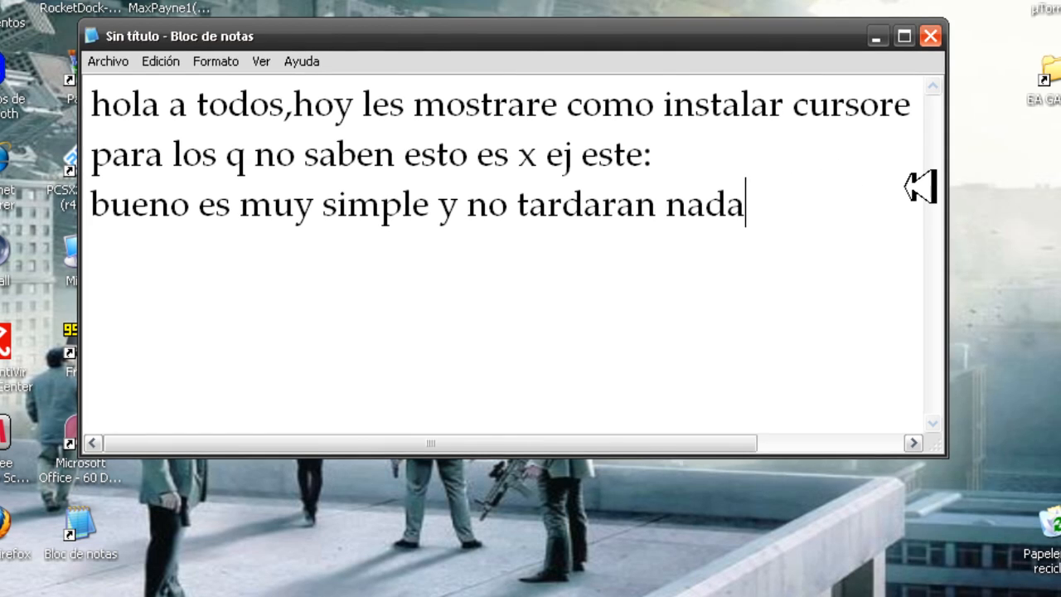
Add the line 'van al link q les deje y lo descargan:'
type("van al link q")
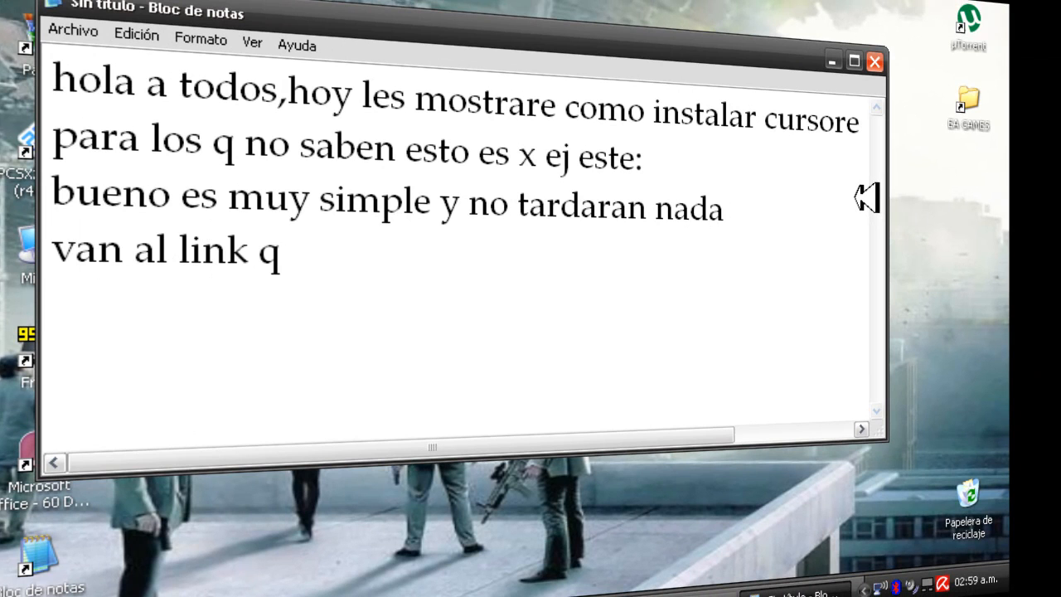
type("les deje")
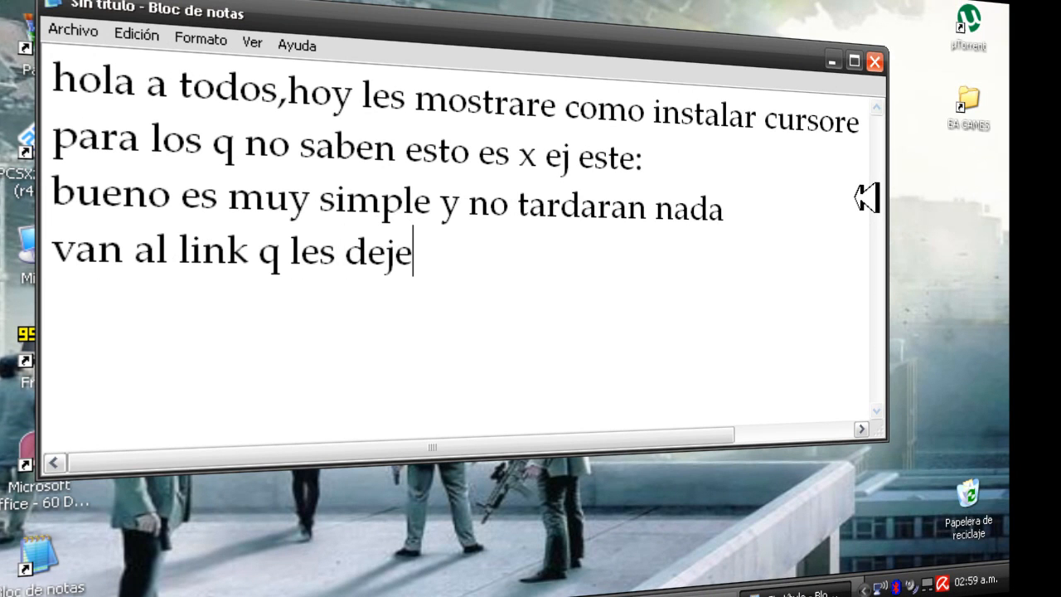
type("y lo descarg")
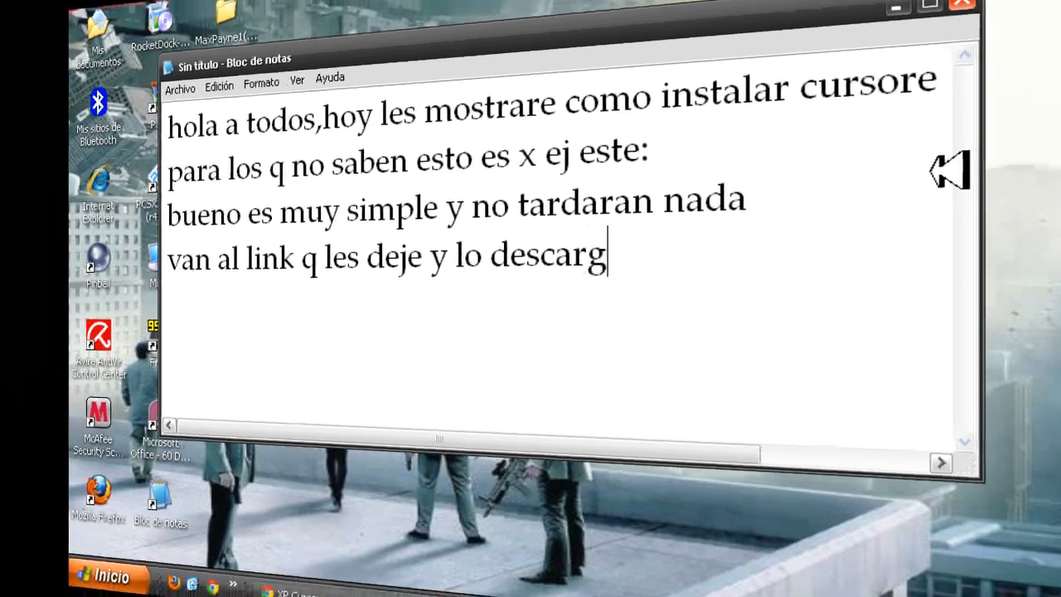
type("an")
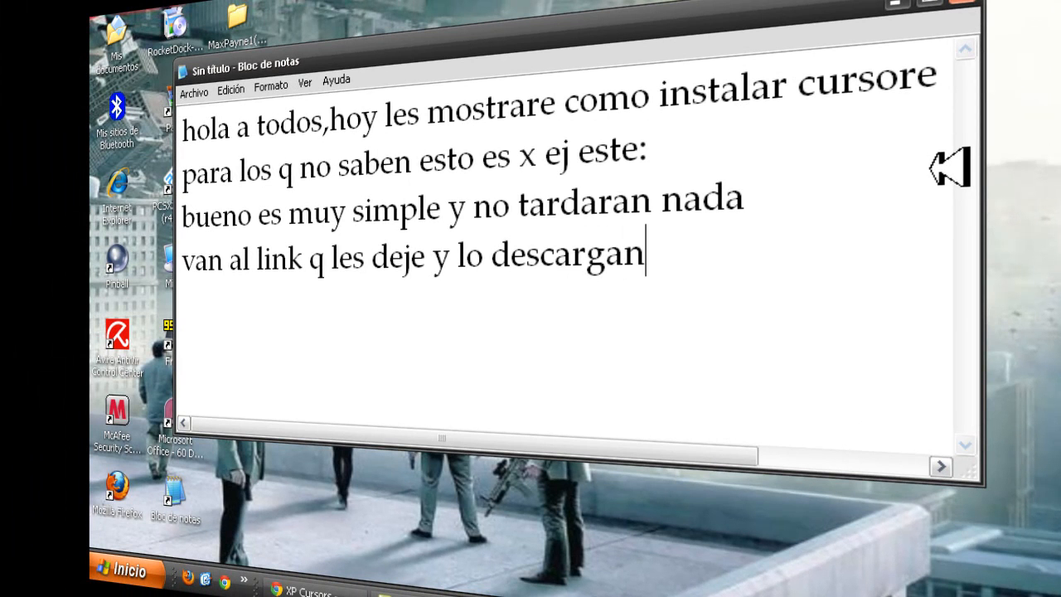
type(":")
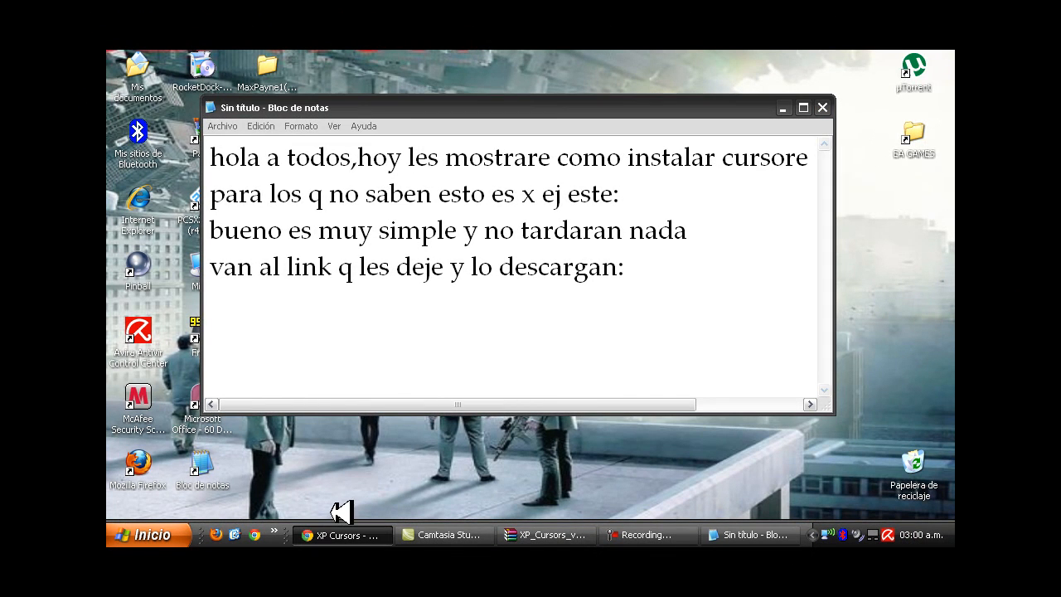
Switch to the XP Cursors Softonic page and start its 'Descargar gratis' download
left_click(341, 533)
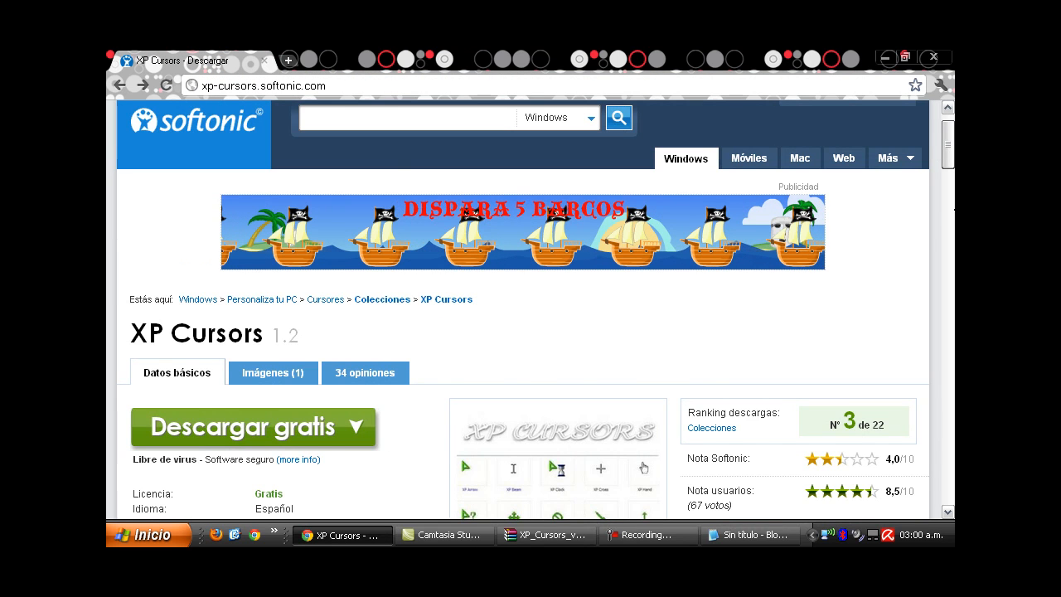
scroll("down", 3)
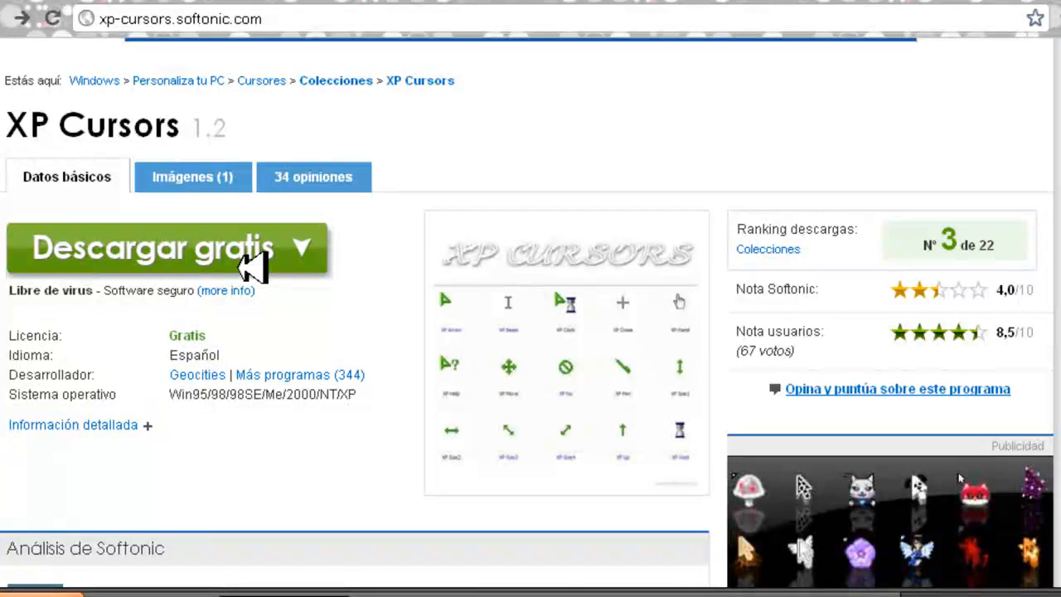
left_click(166, 248)
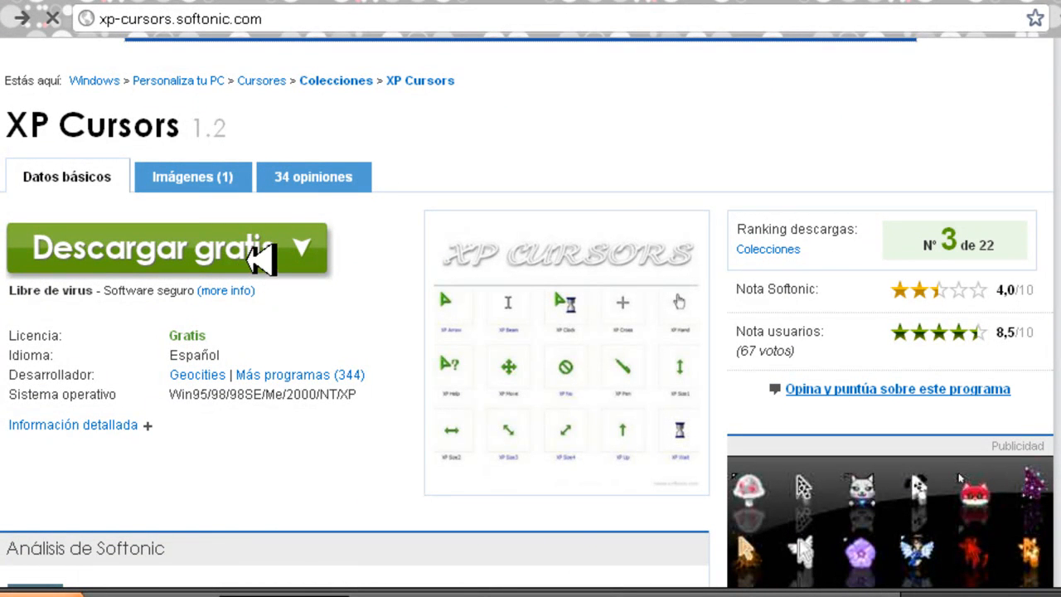
left_click(149, 247)
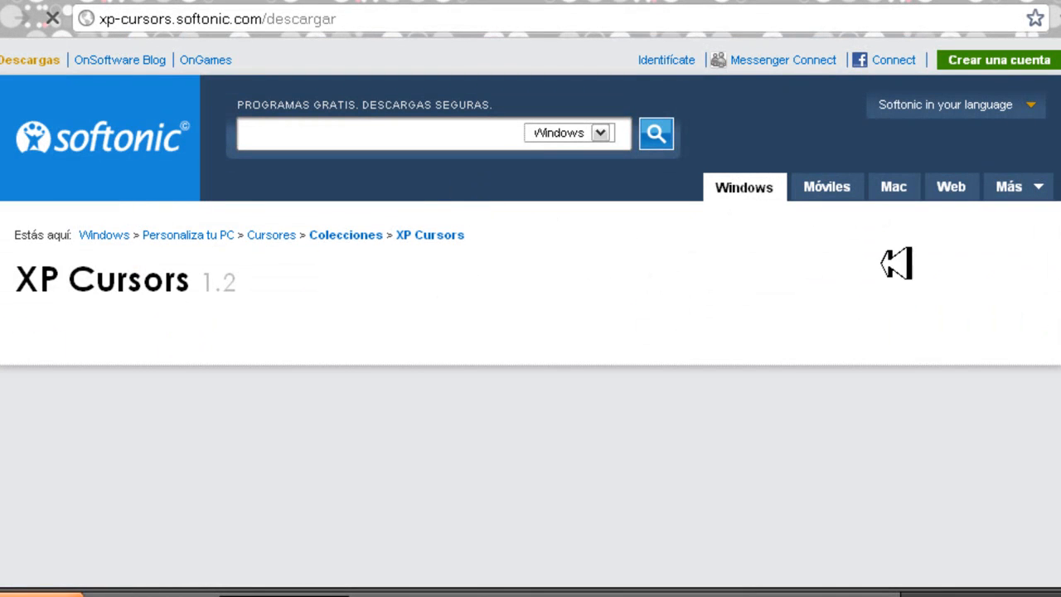
mouse_move(544, 241)
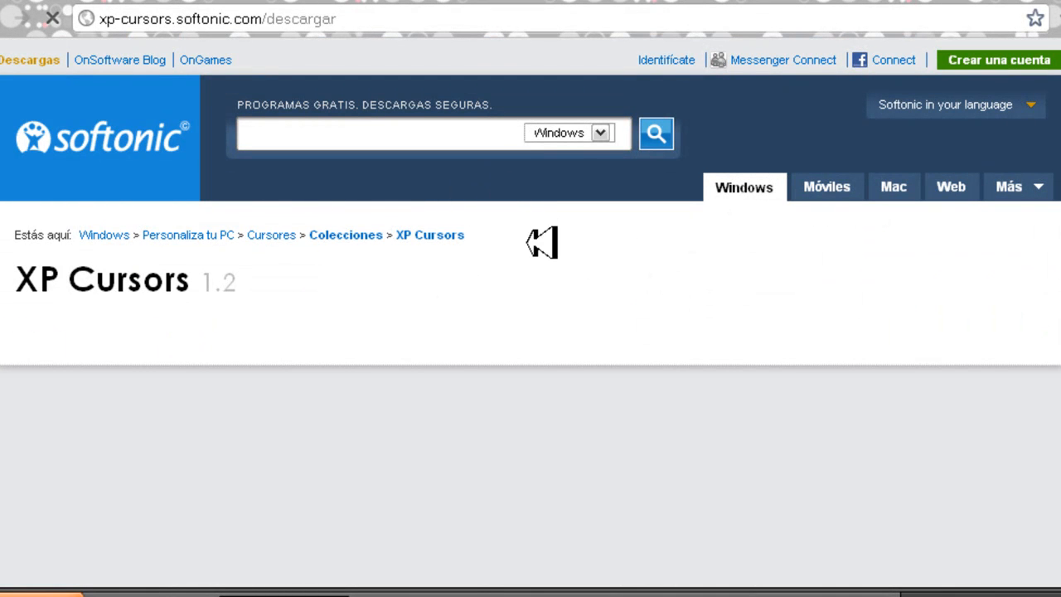
mouse_move(593, 285)
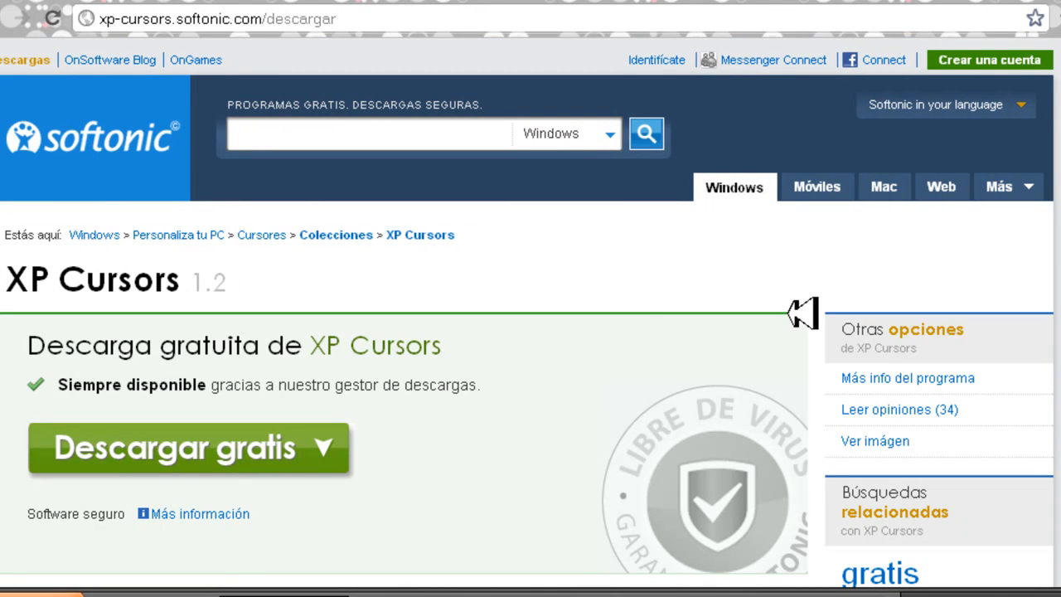
Scroll down the XP Cursors 1.2 download page to view the download options
scroll("down", 3)
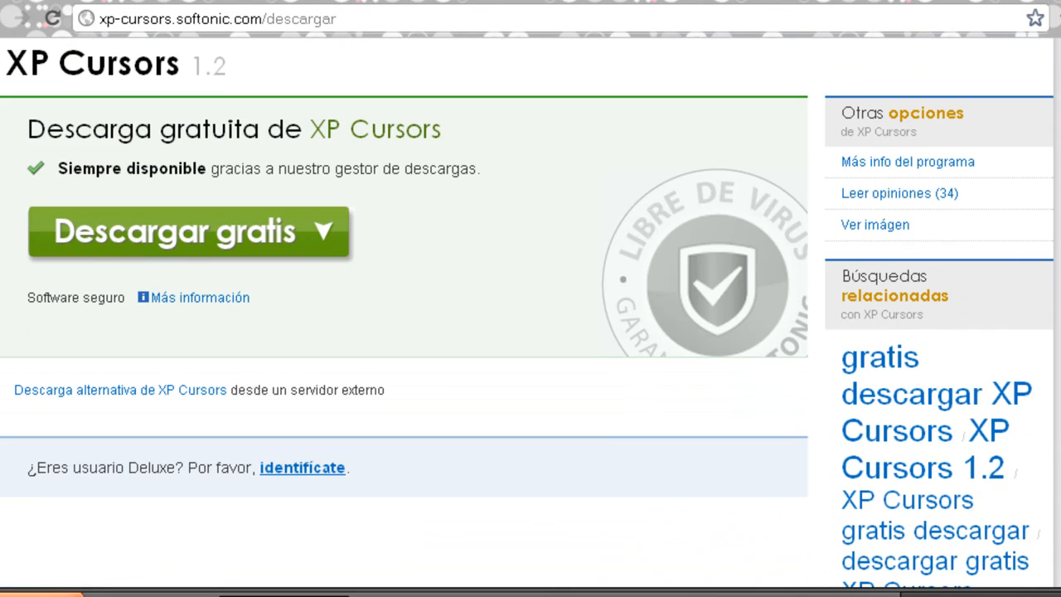
scroll("down", 3)
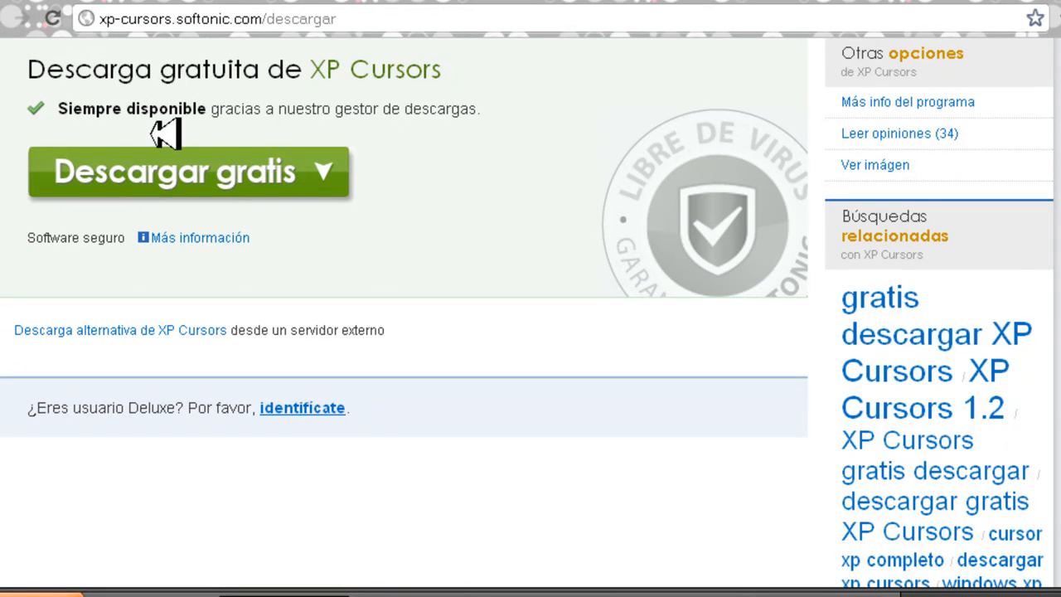
mouse_move(394, 277)
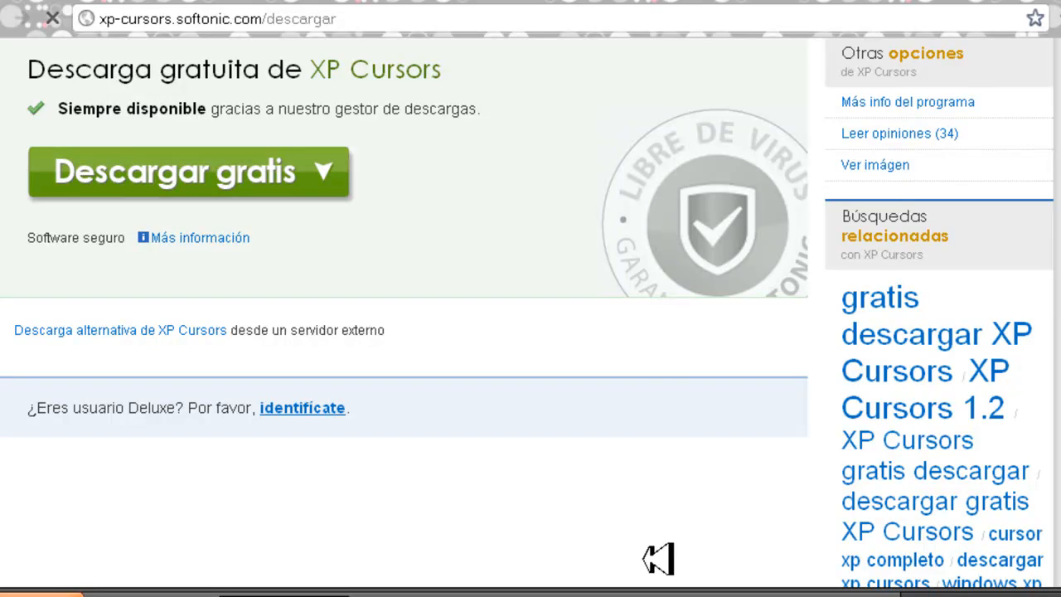
mouse_move(666, 506)
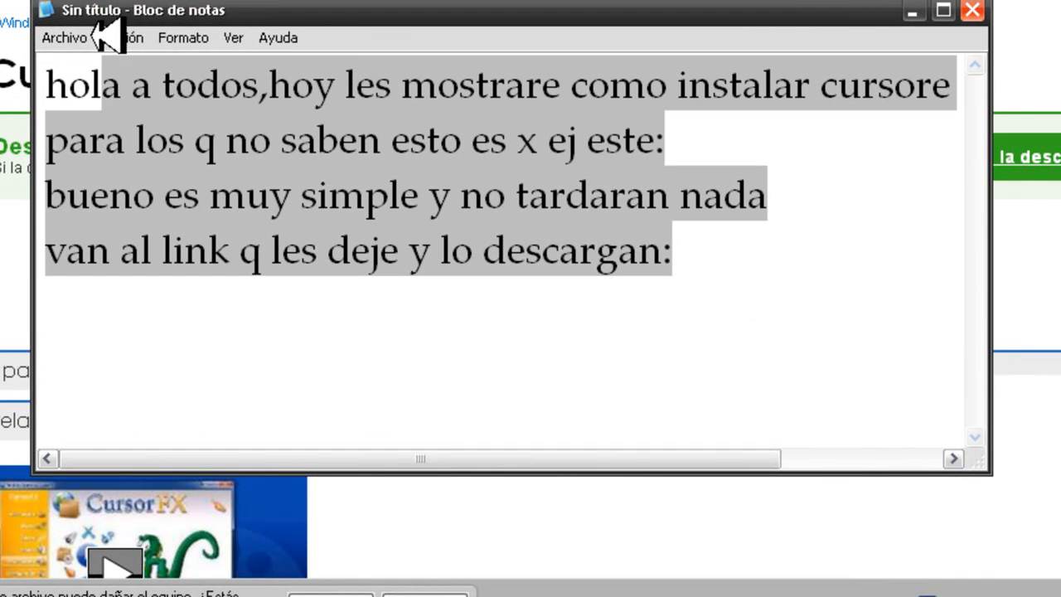
mouse_move(330, 147)
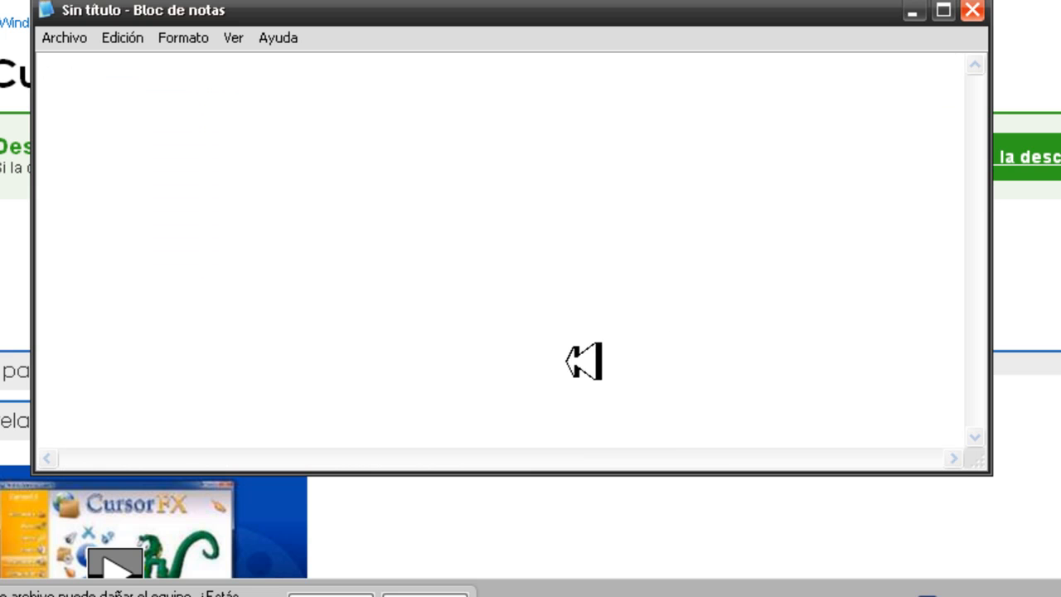
Write that the author won't download it, and once downloaded (it's tiny), you install it
type("yo no l")
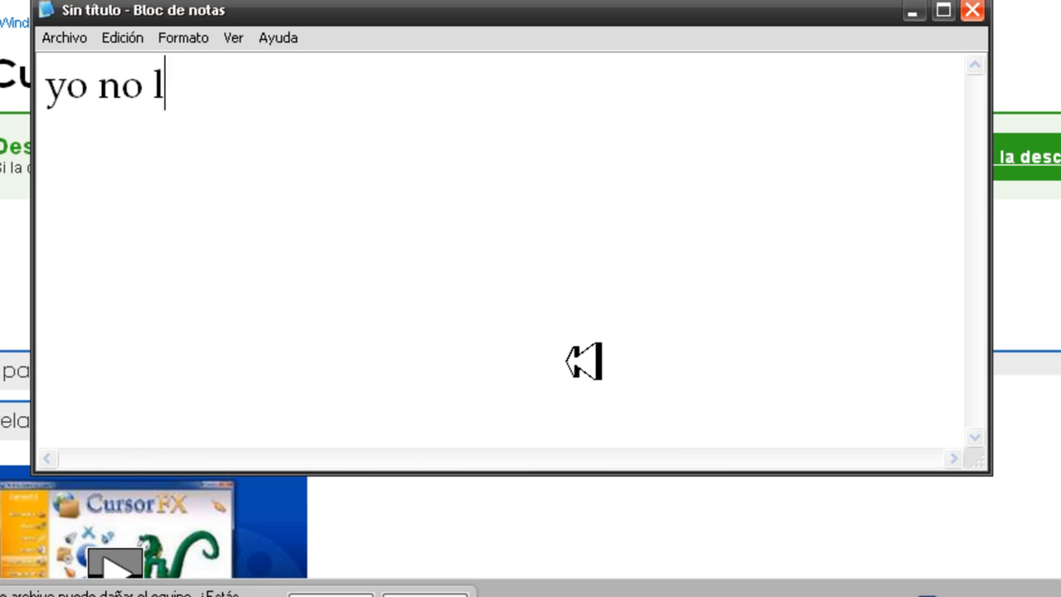
type("o descargar xq ya lo tengo xd")
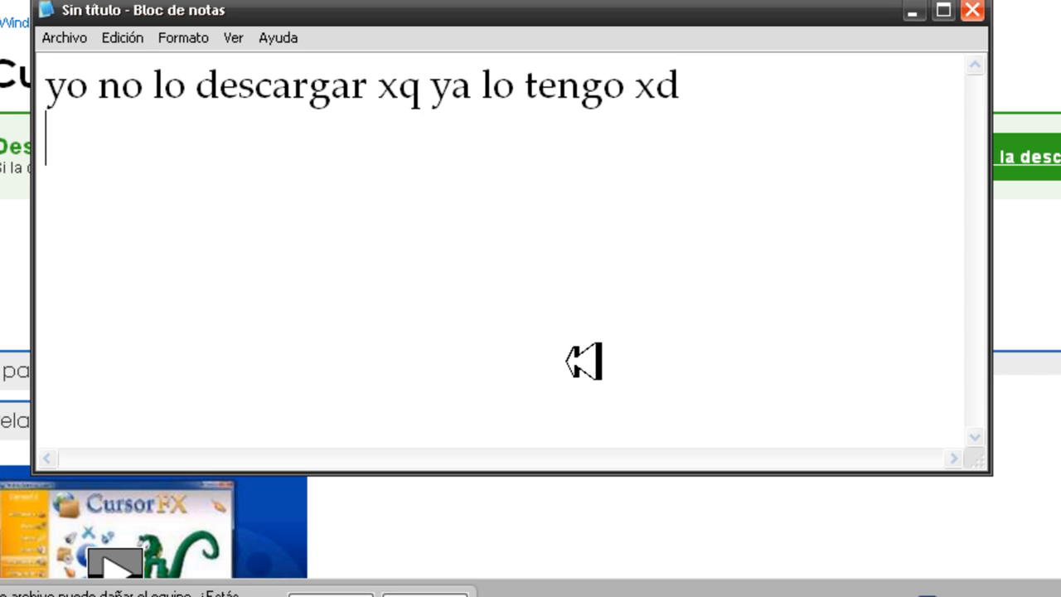
type("una vez q lo de")
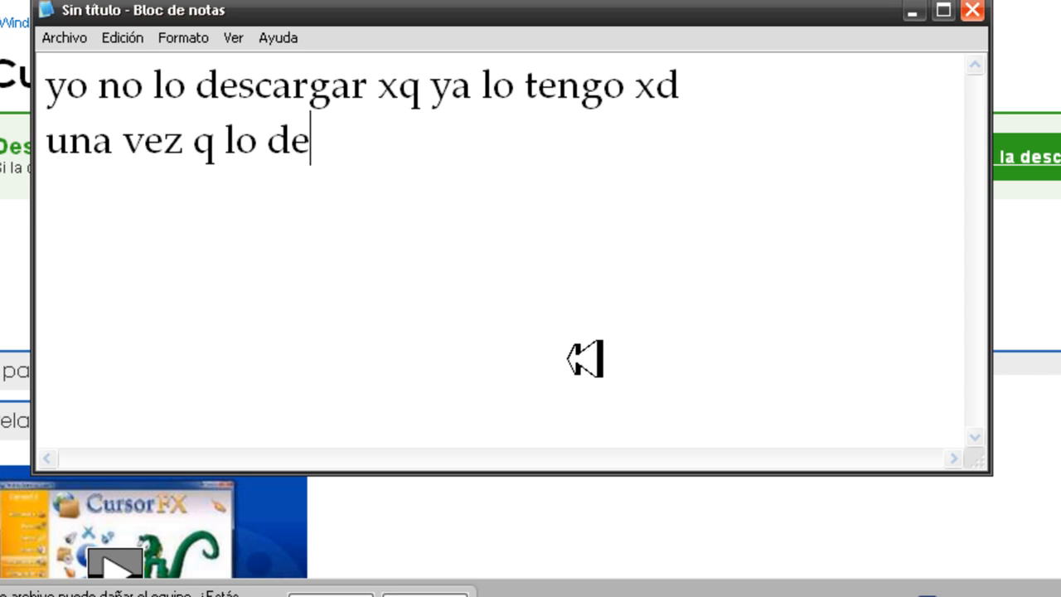
type("scargan")
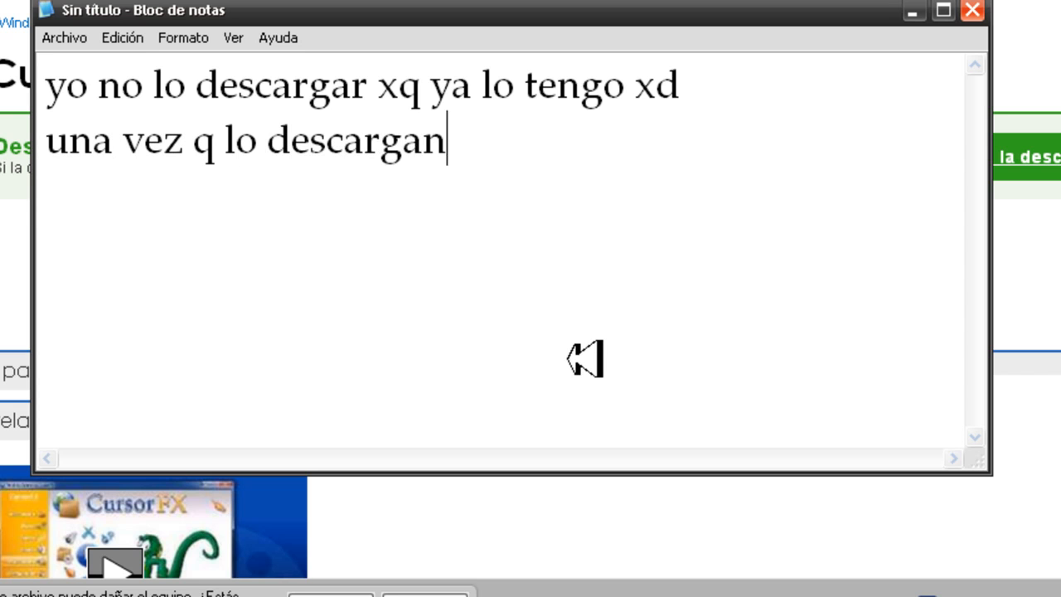
type("(")
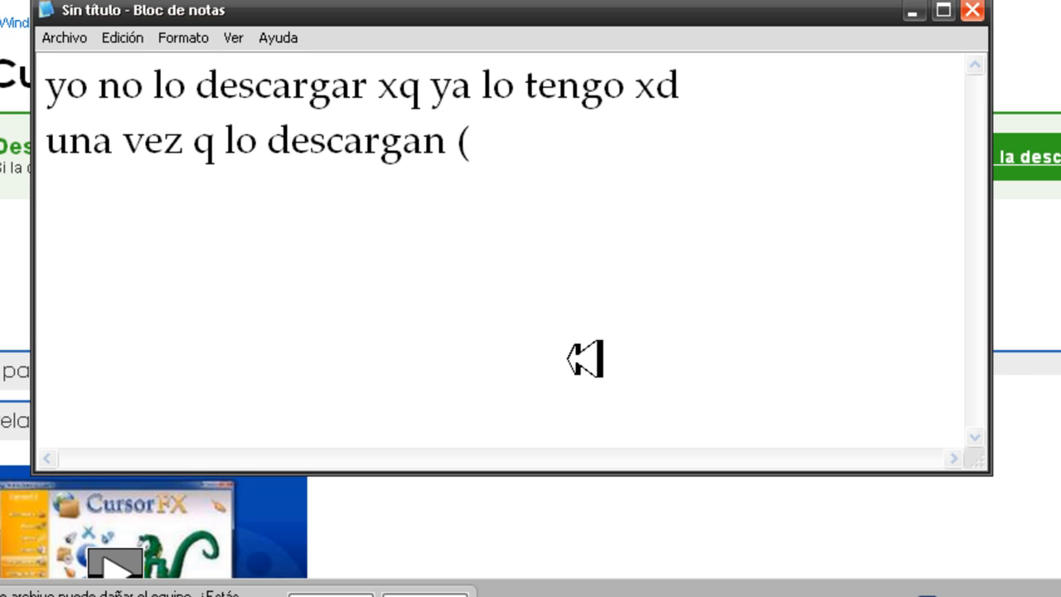
type("no pesa")
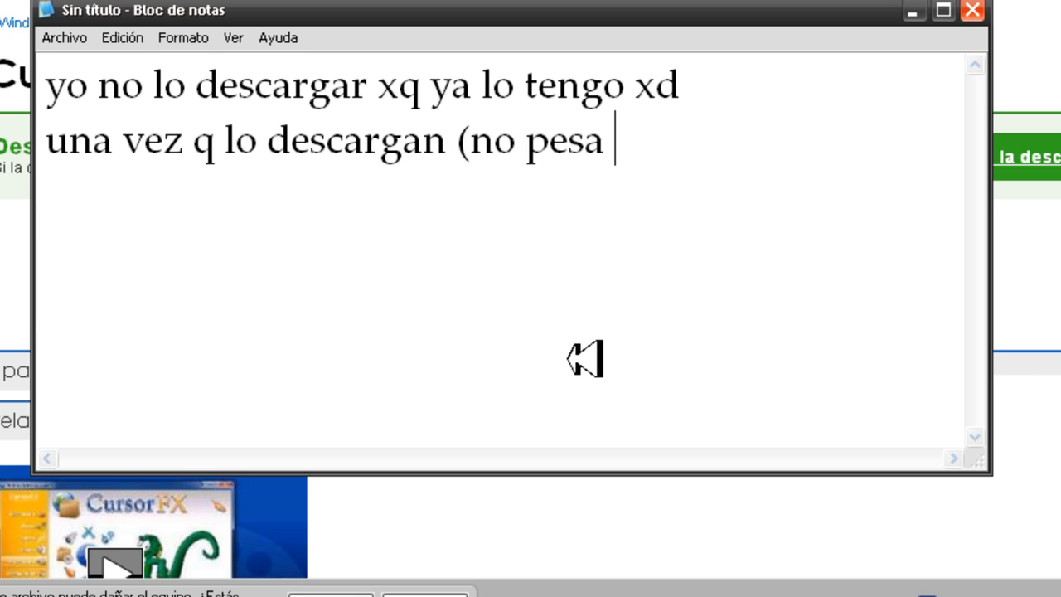
type("nada) lo")
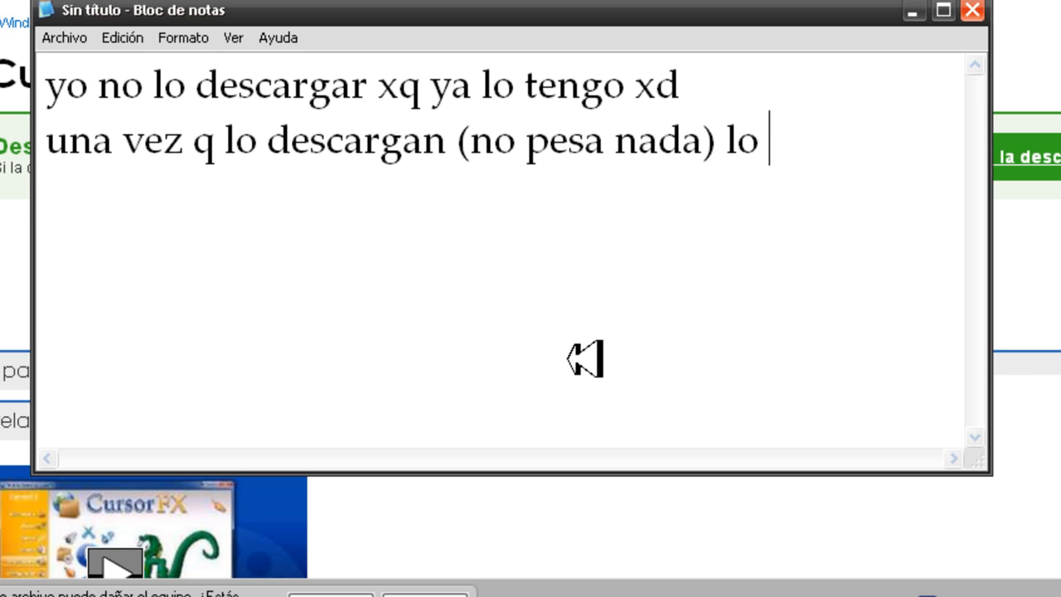
type("instalan")
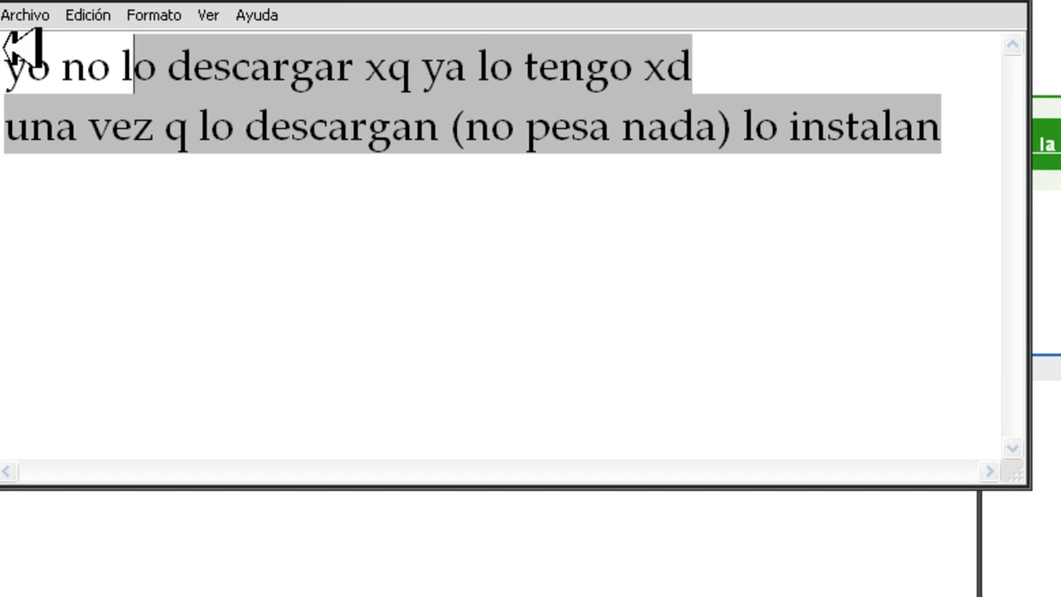
Replace the selected text with 'ejecutan xp cursor y listo!'
key("Delete")
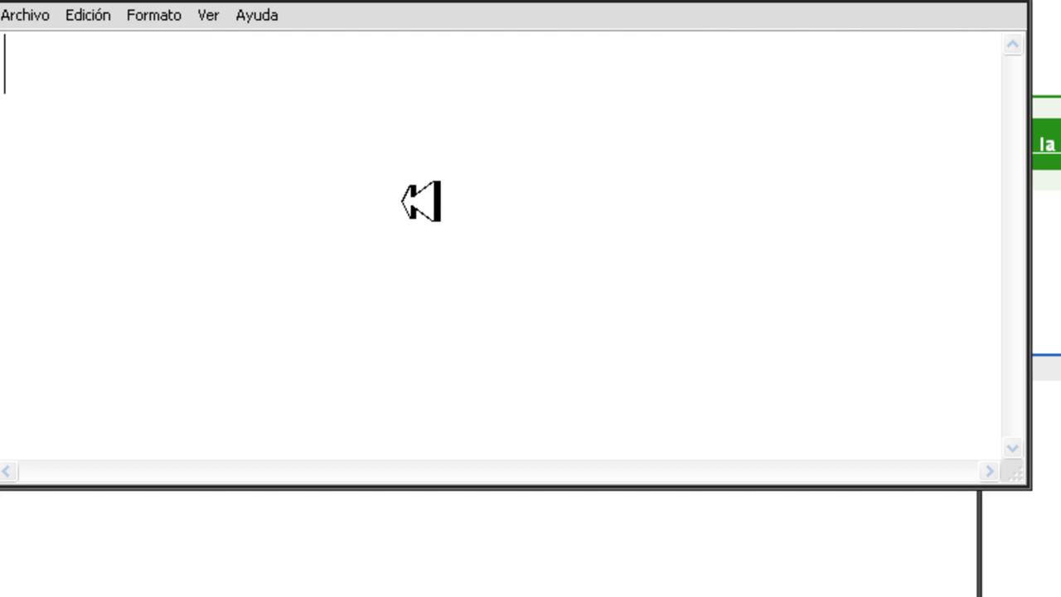
type("ejecu")
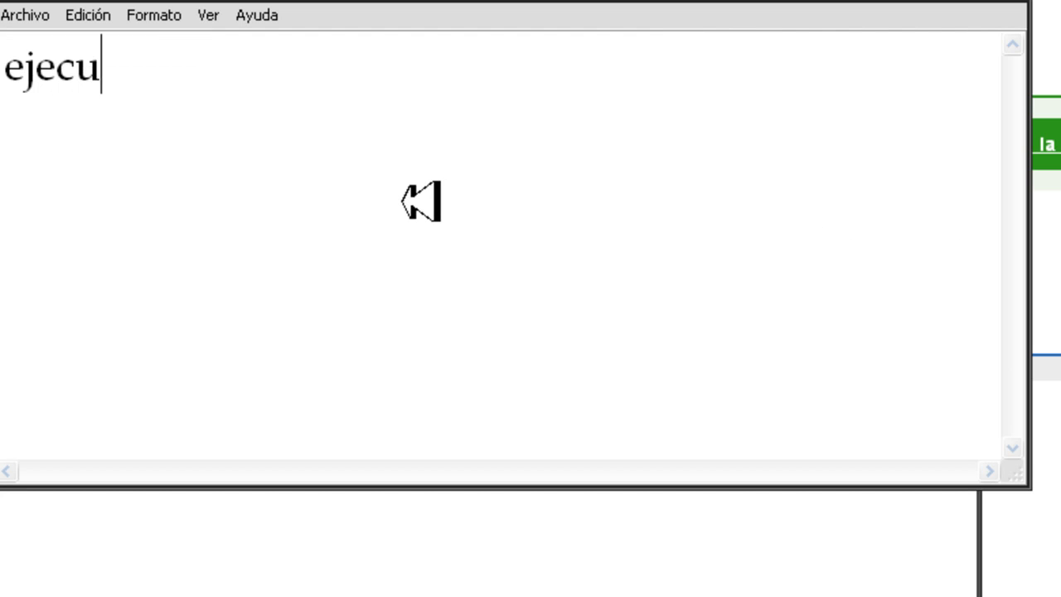
type("tan xp")
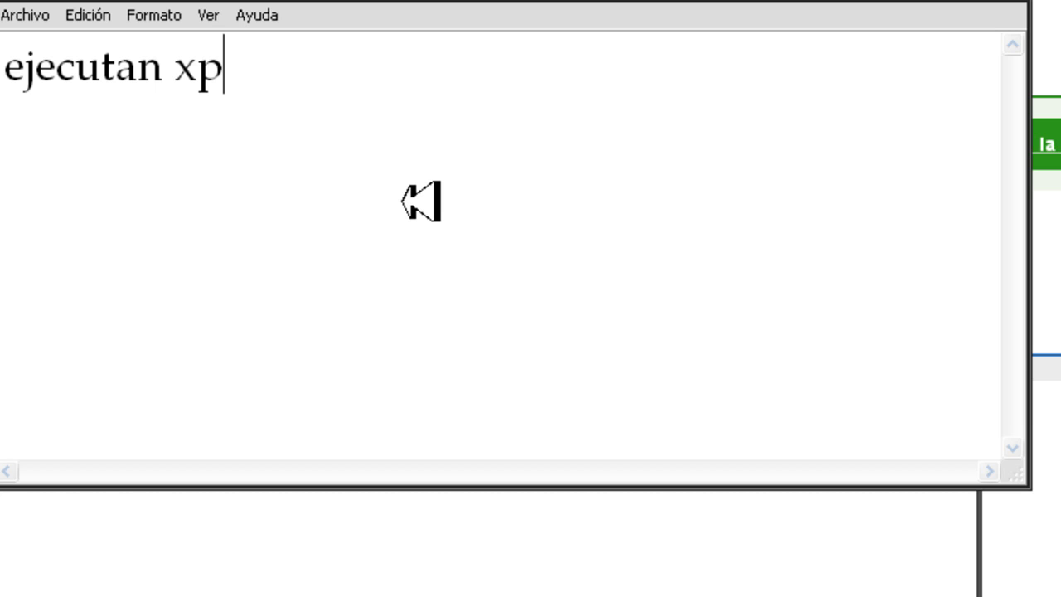
type("cursor")
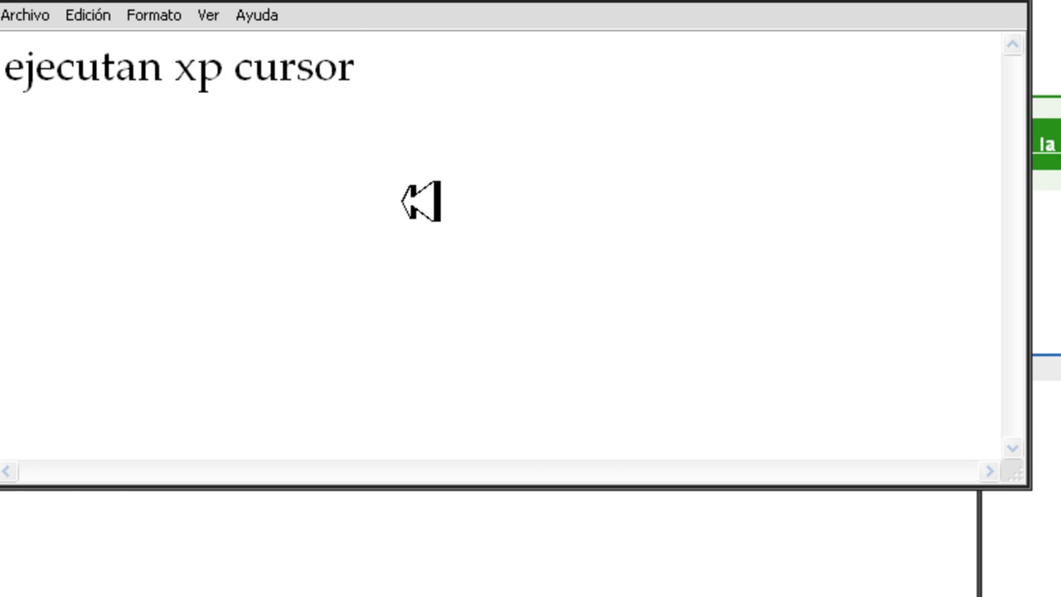
type("y listo")
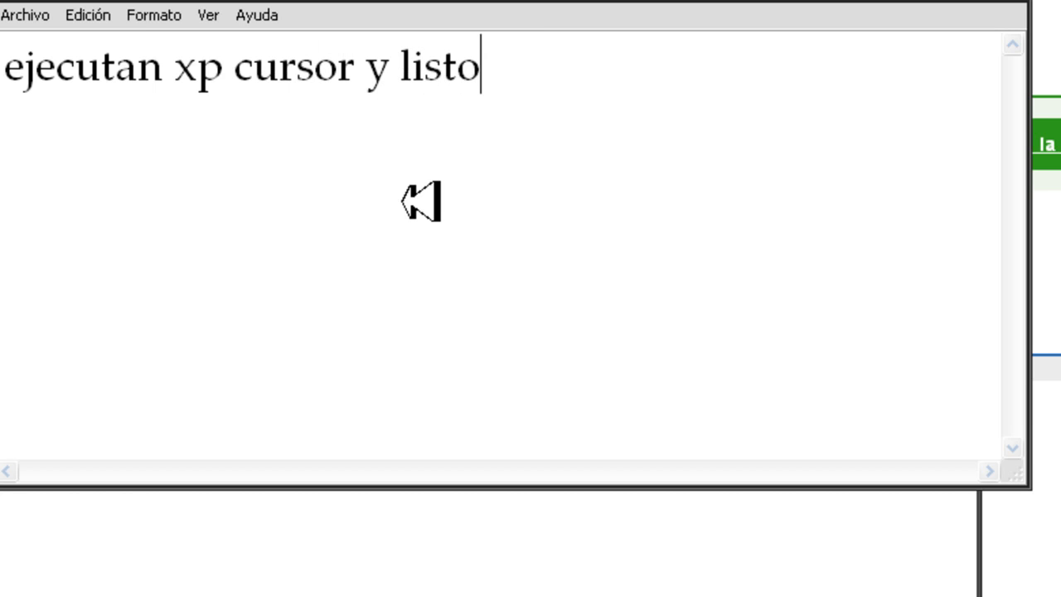
type("!")
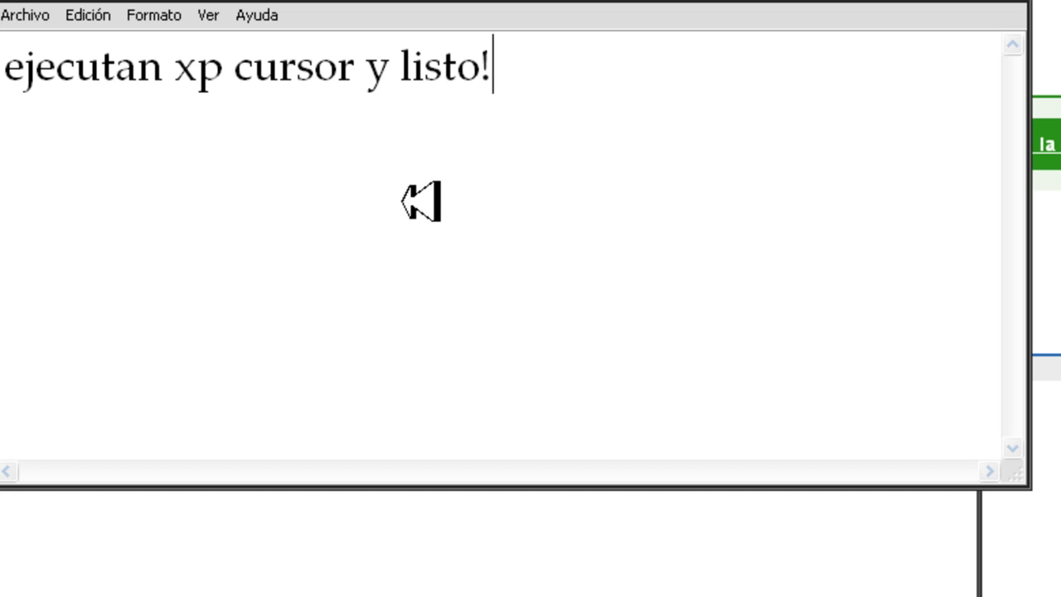
Add the closing: hope you liked it, comment and rate, and 'saludos.'
type("bueno e")
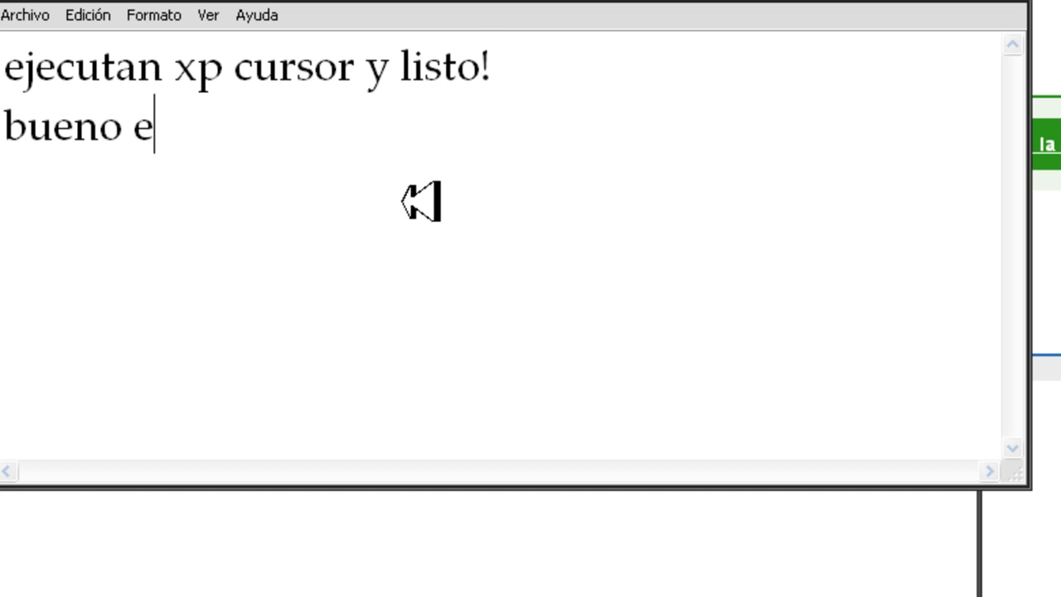
type("spero")
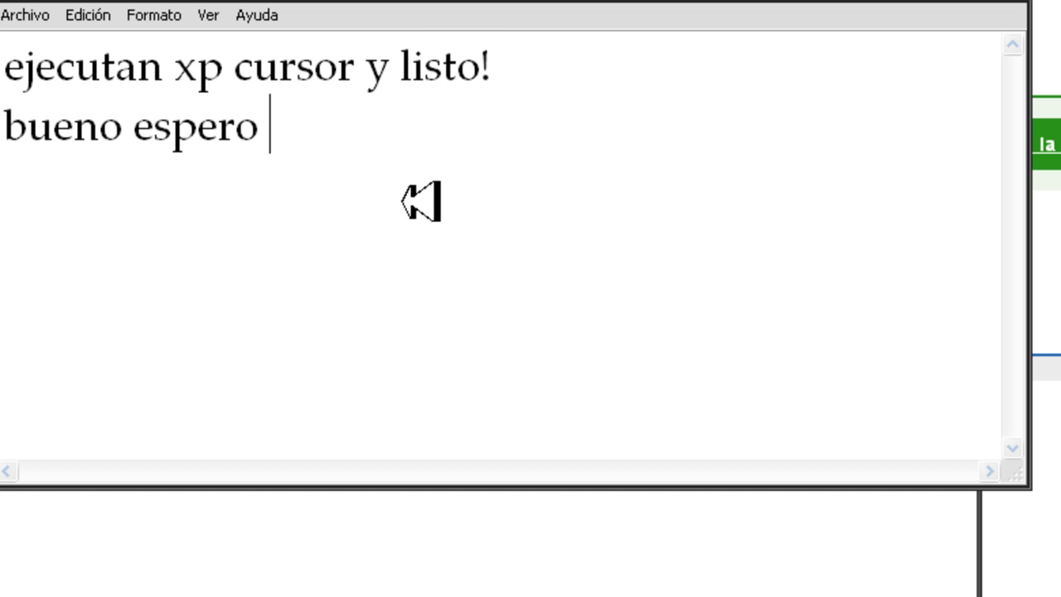
type("q les")
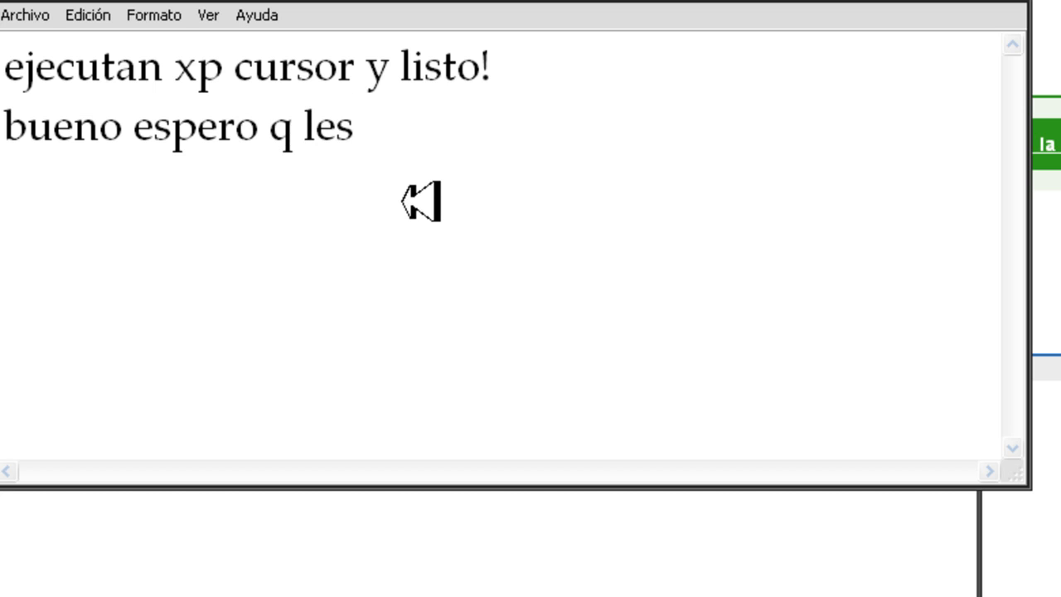
type("alla gustad")
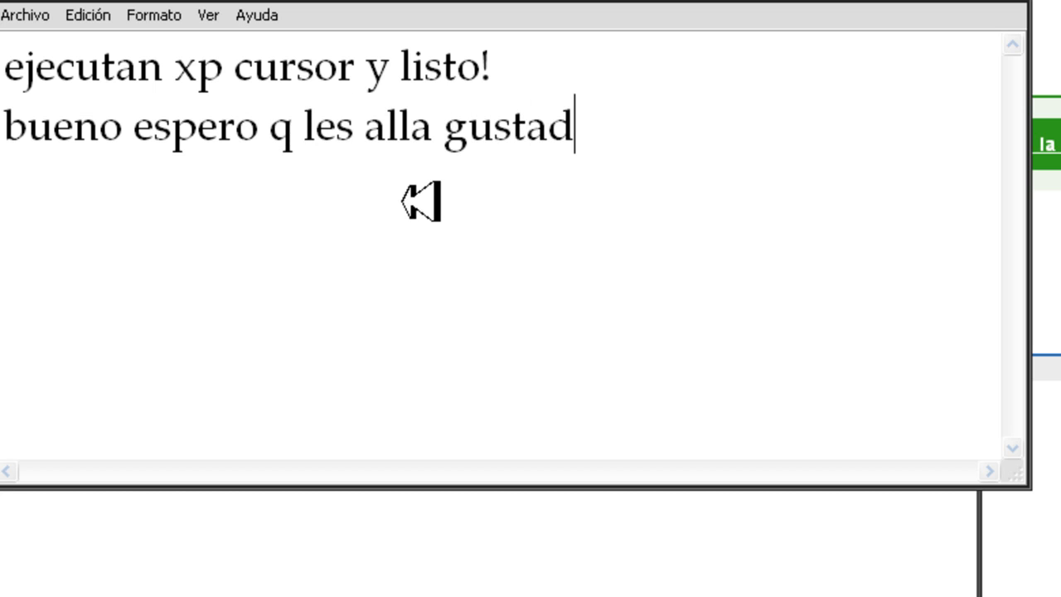
type("o,comen")
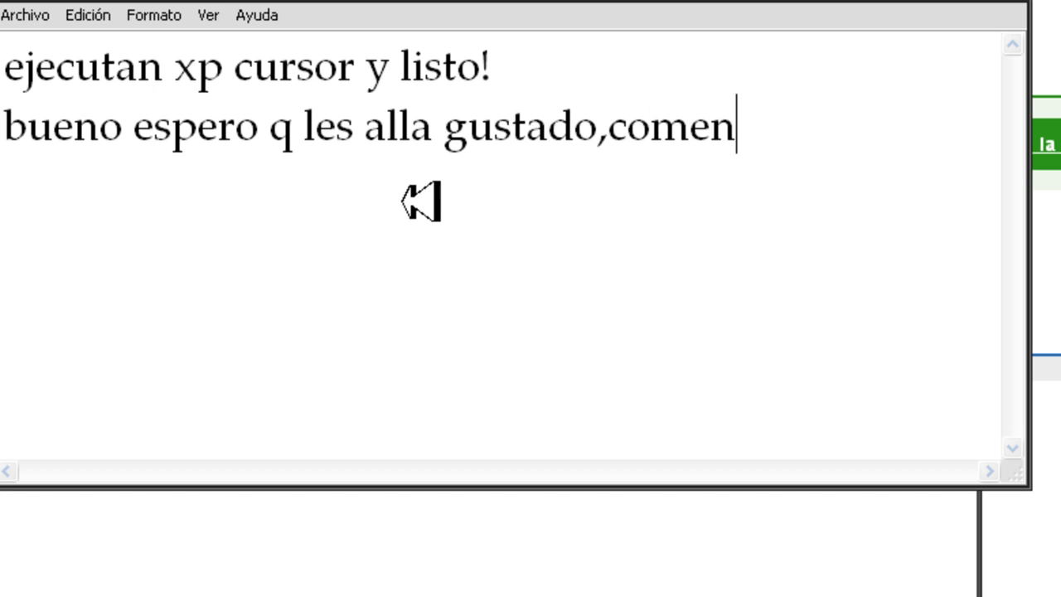
type("ten punt")
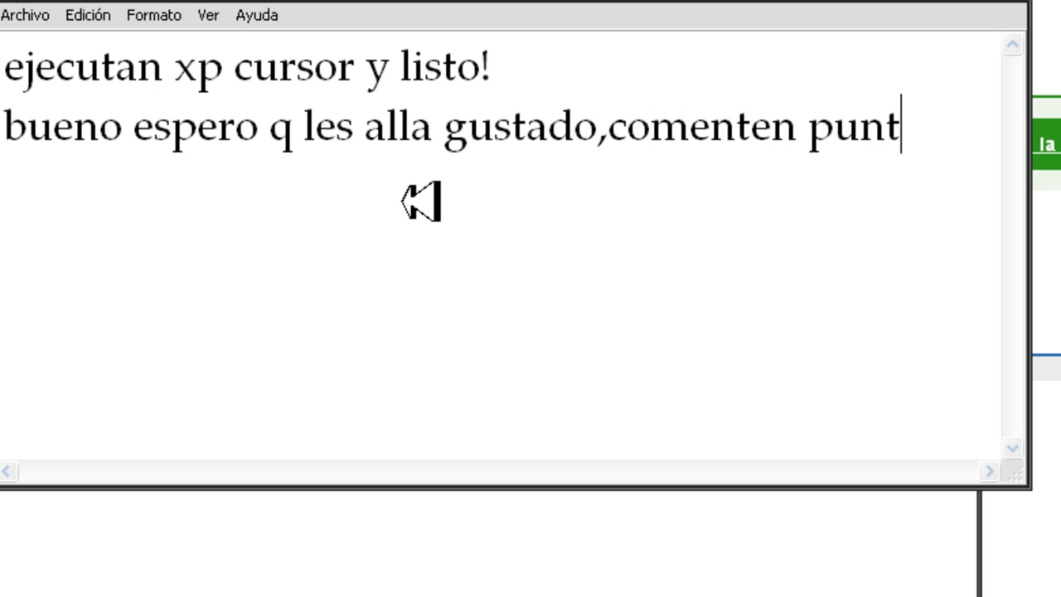
type("uen y suscri")
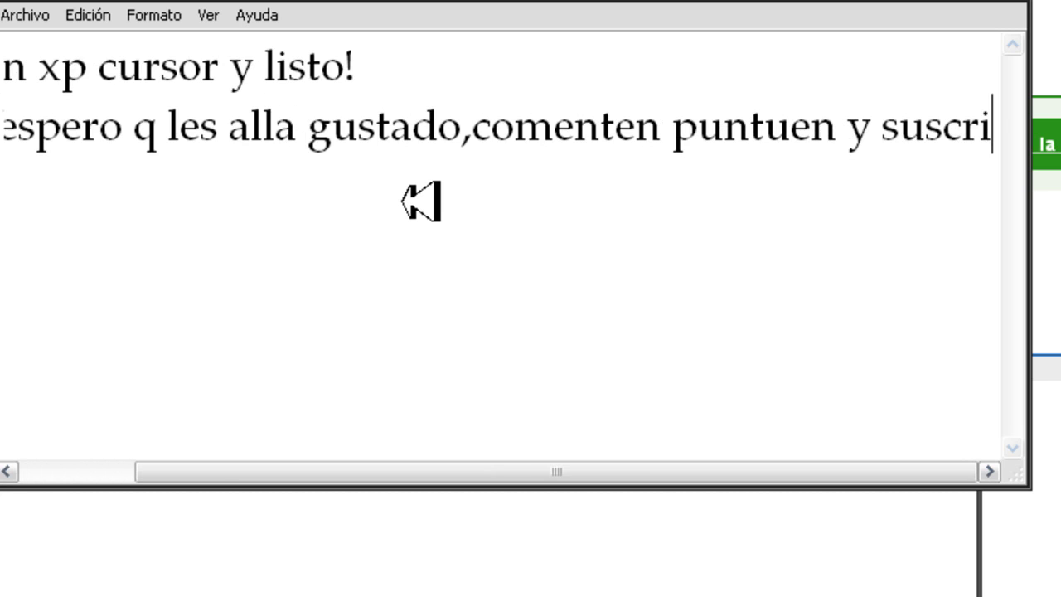
scroll("left", 3)
type("adios ")
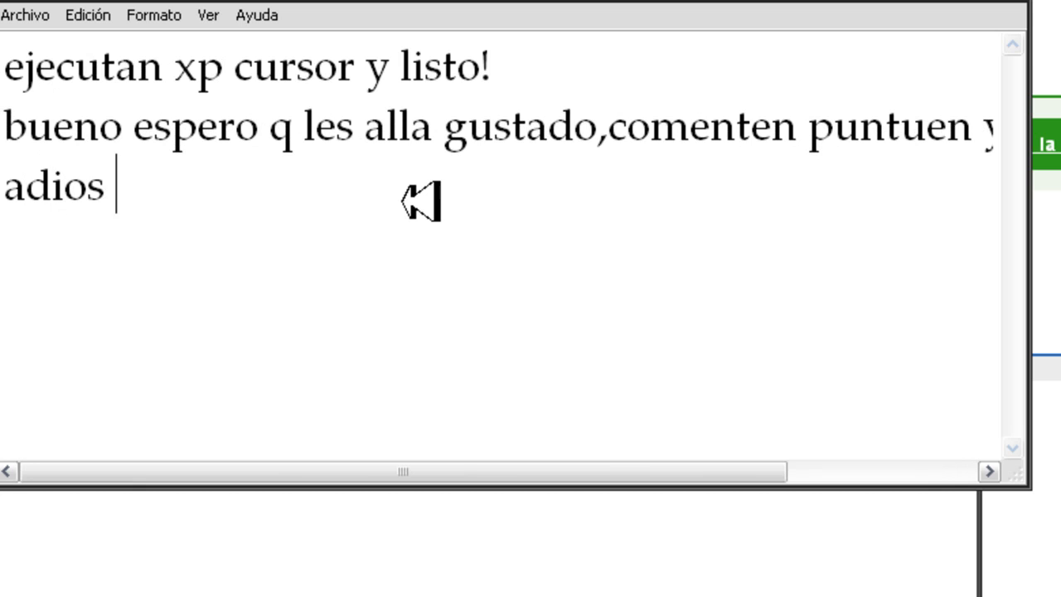
type("saludos")
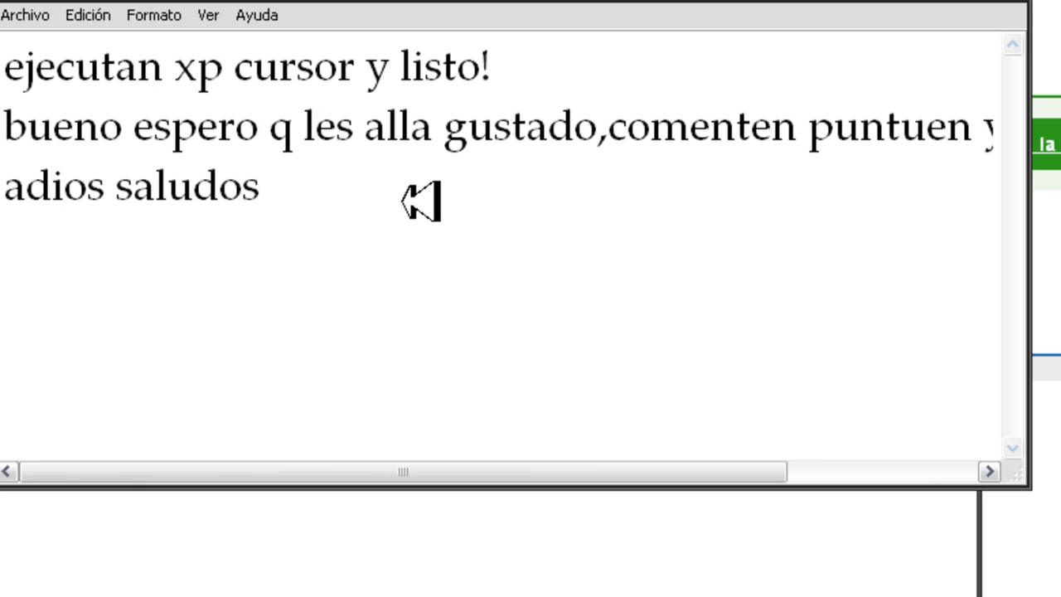
type("..")
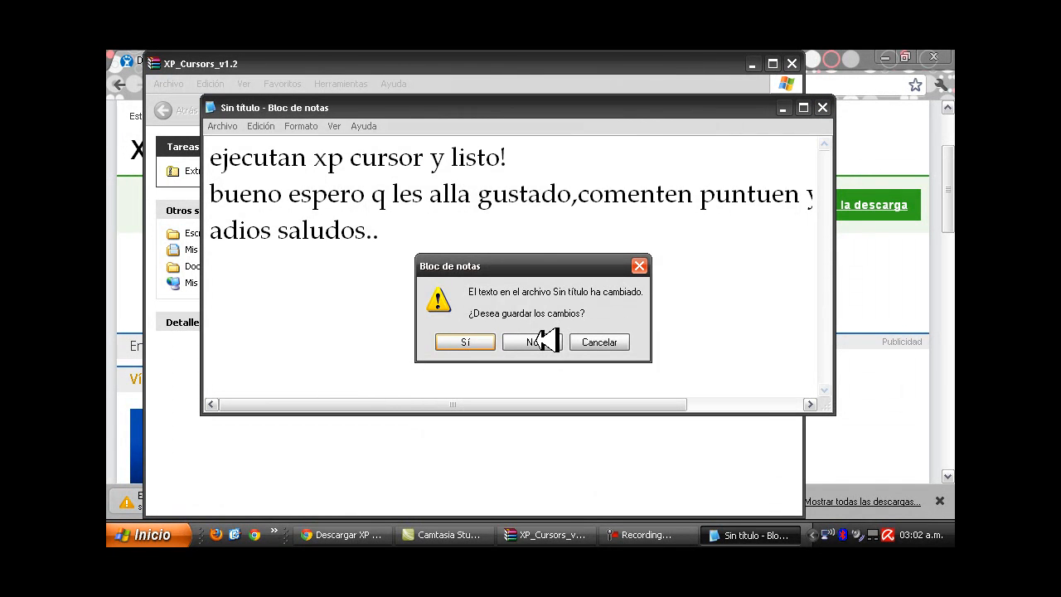
Discard the note's changes by answering No to the save prompt
left_click(532, 342)
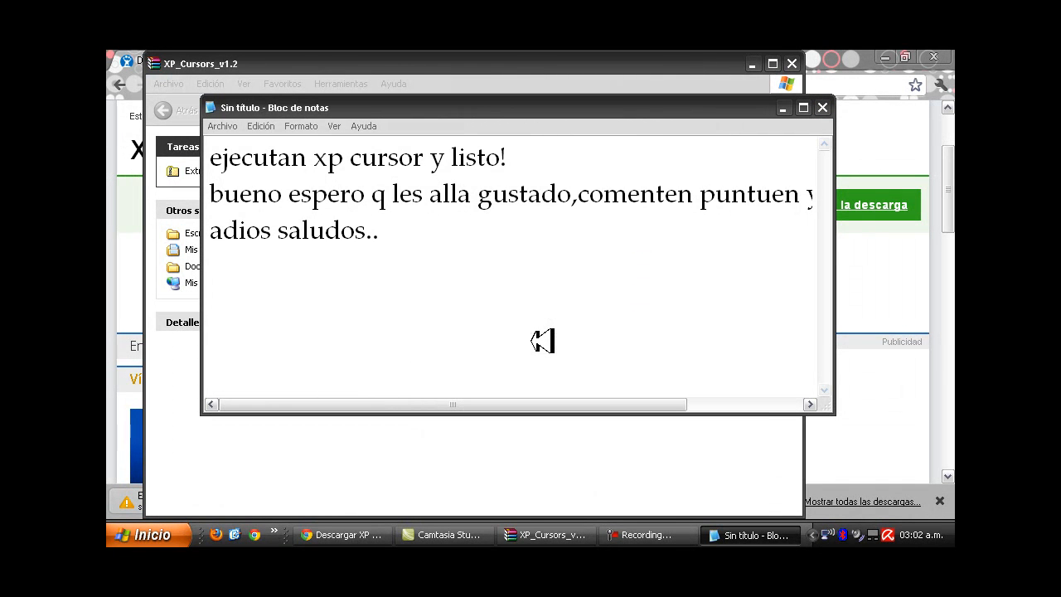